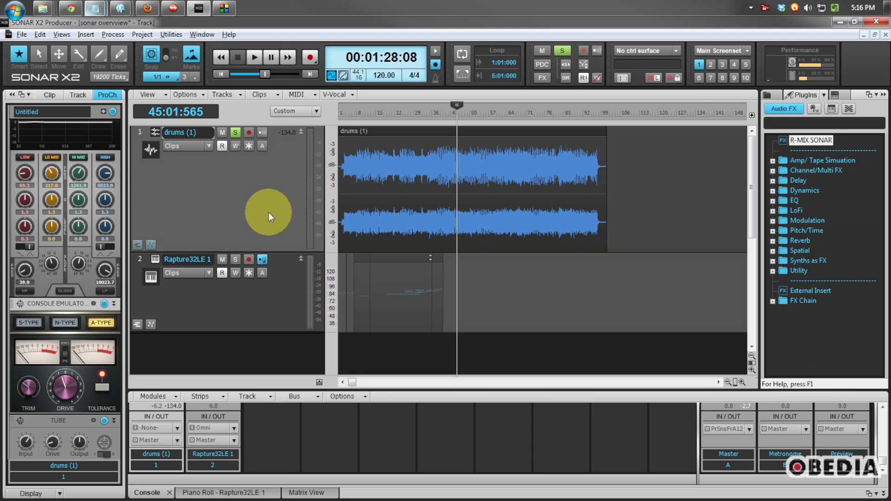
{"action": "mouse_move", "coordinate": [657, 197]}
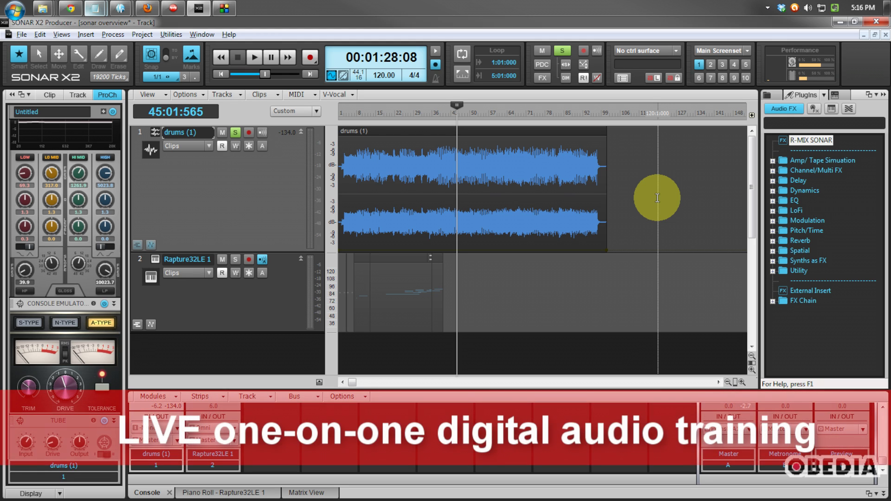
{"action": "mouse_move", "coordinate": [674, 191]}
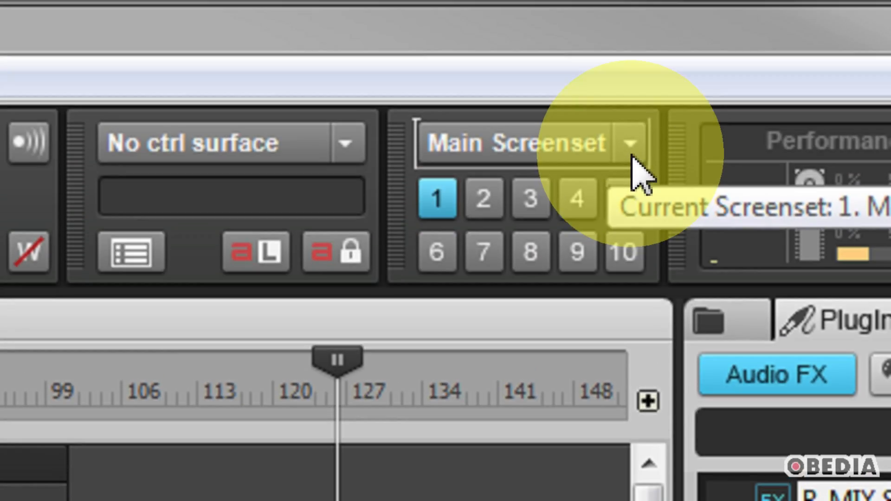
Switch the screen layout to Matrix View, then back to the main track view.
{"action": "left_click", "coordinate": [630, 143]}
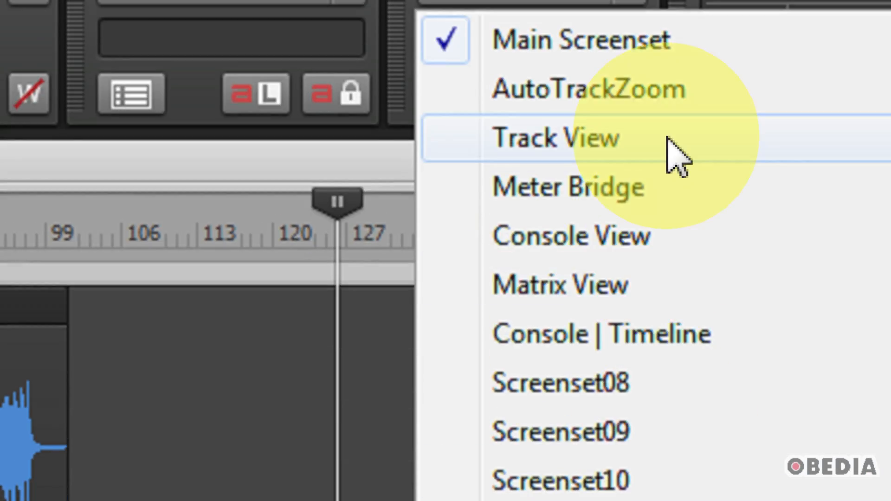
{"action": "mouse_move", "coordinate": [676, 253]}
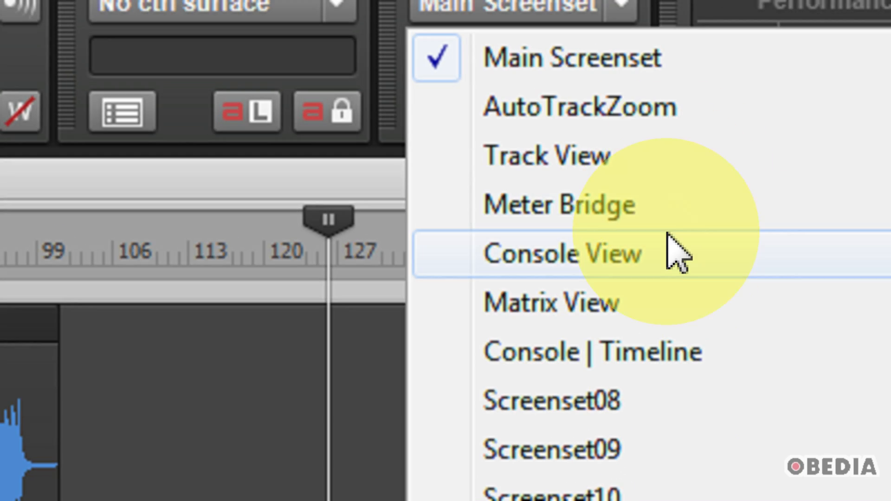
{"action": "left_click", "coordinate": [559, 253]}
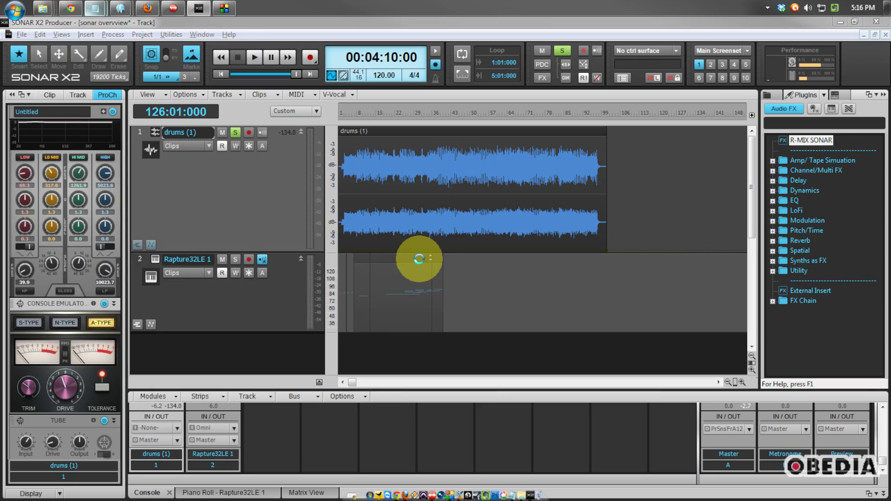
{"action": "mouse_move", "coordinate": [418, 268]}
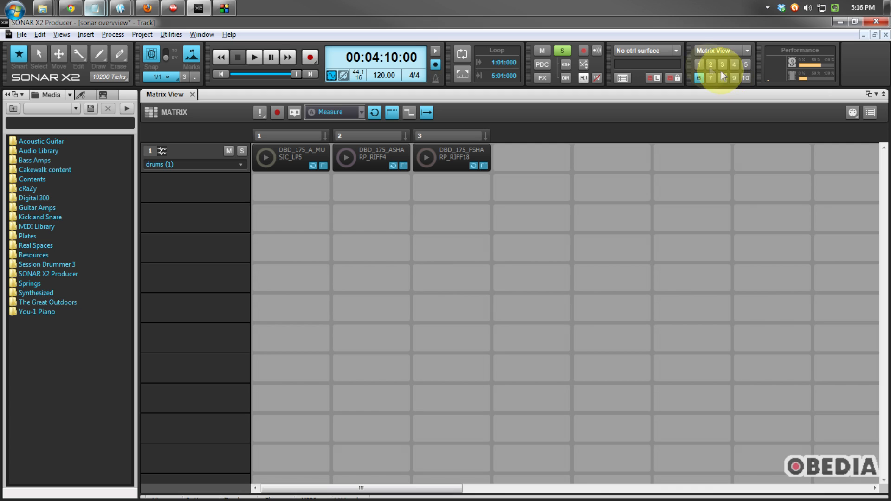
{"action": "mouse_move", "coordinate": [712, 60]}
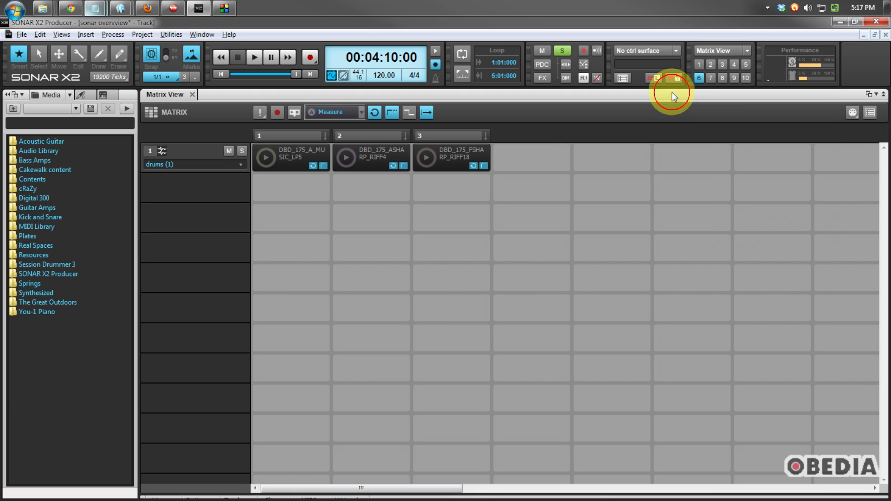
{"action": "mouse_move", "coordinate": [714, 119]}
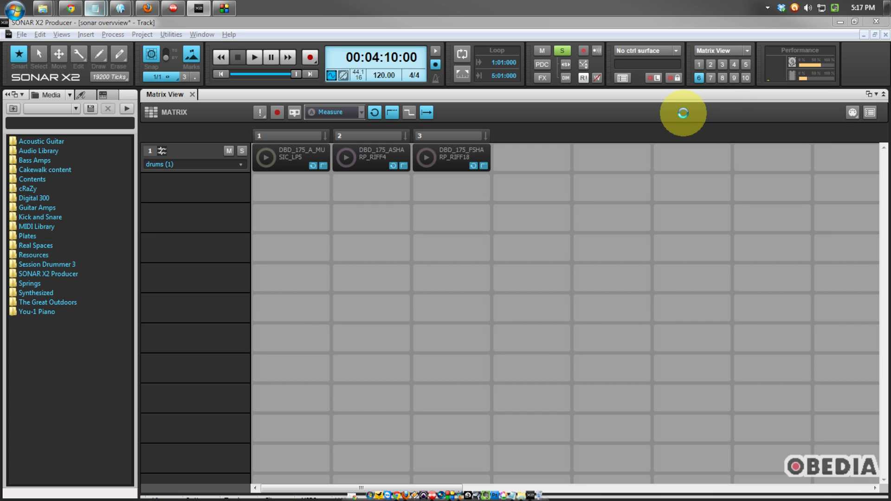
{"action": "mouse_move", "coordinate": [567, 116]}
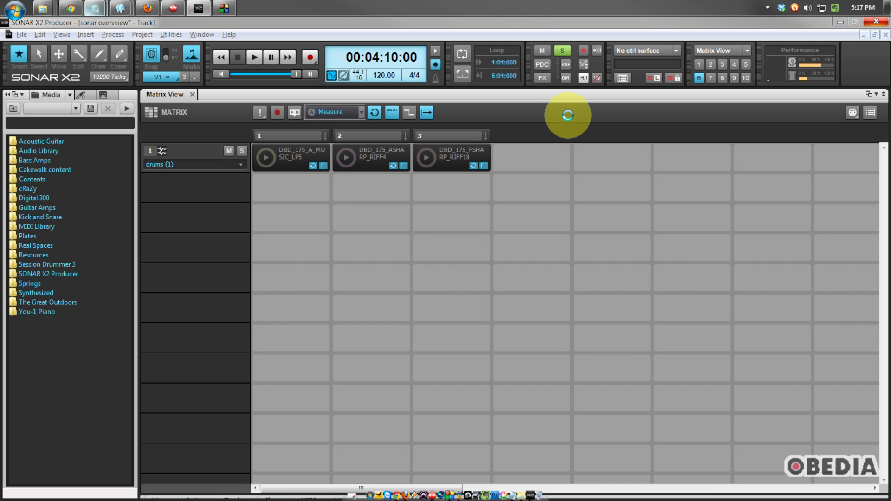
{"action": "left_click", "coordinate": [718, 50]}
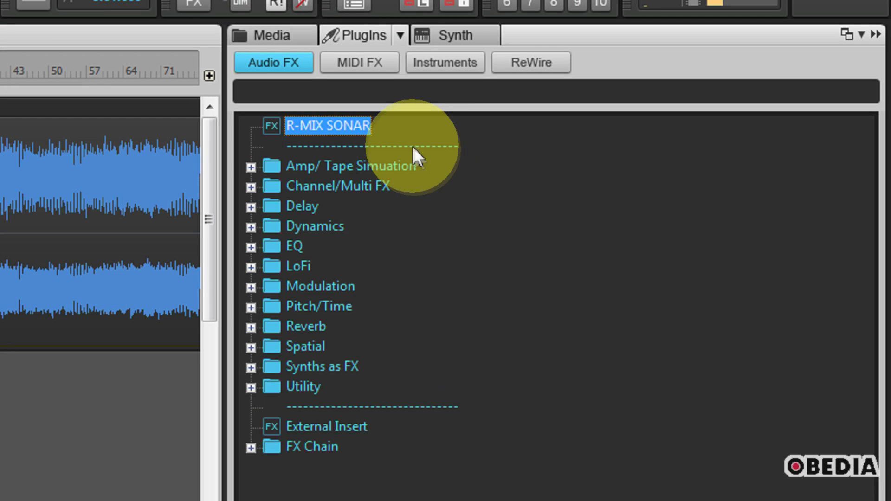
{"action": "mouse_move", "coordinate": [273, 68]}
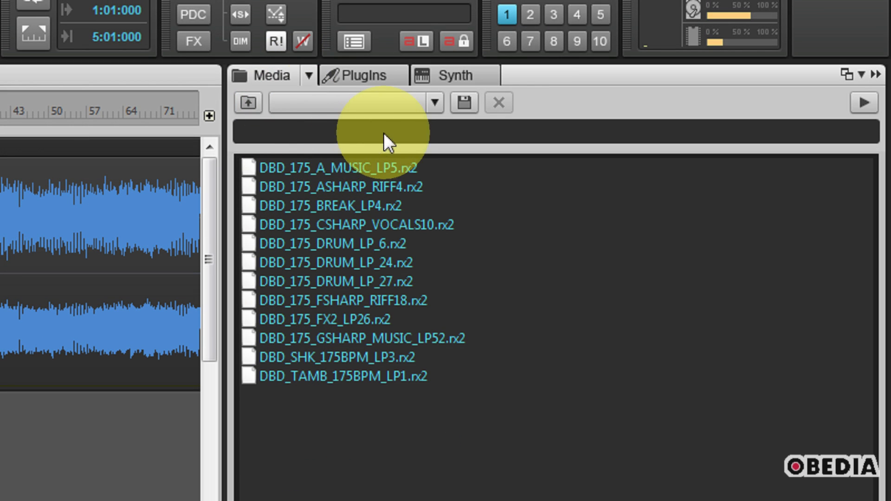
Search the browser's audio effect plugins for 'mix'.
{"action": "left_click", "coordinate": [539, 134]}
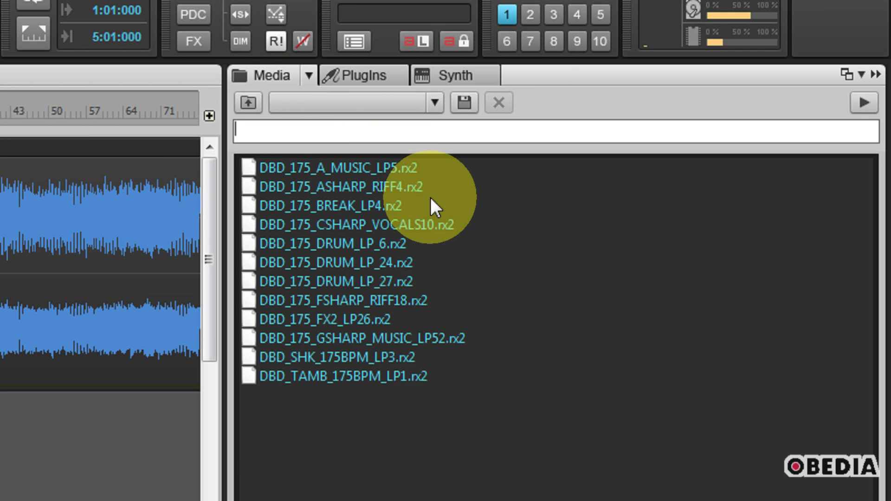
{"action": "mouse_move", "coordinate": [400, 158]}
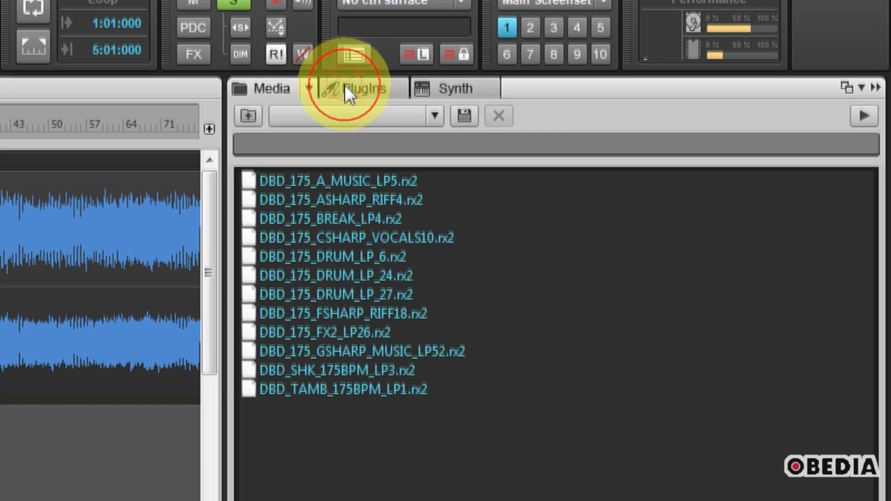
{"action": "left_click", "coordinate": [358, 88]}
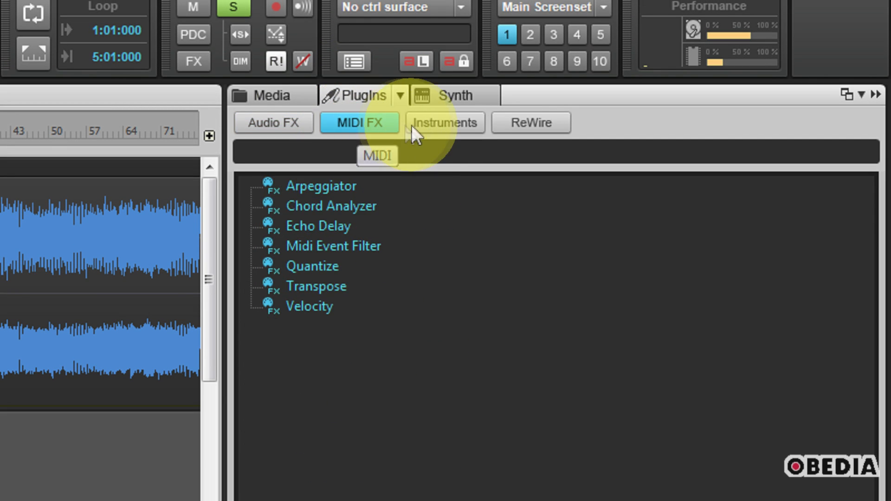
{"action": "mouse_move", "coordinate": [502, 135]}
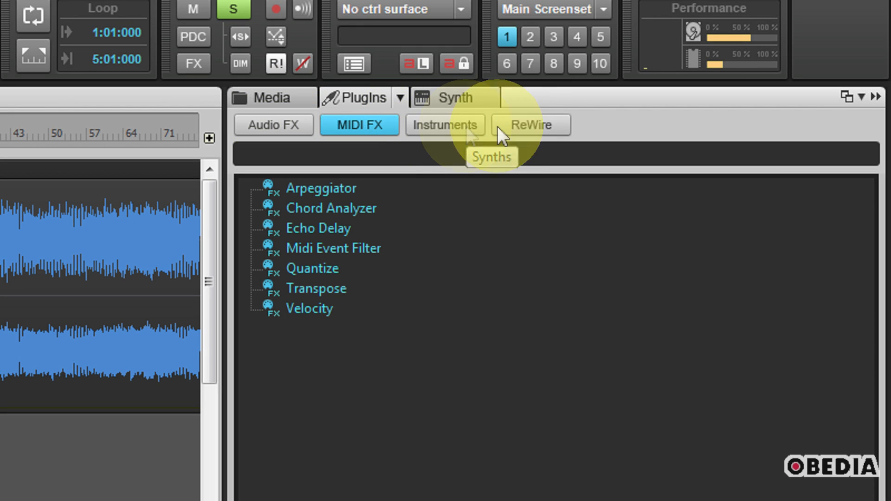
{"action": "left_click", "coordinate": [272, 124]}
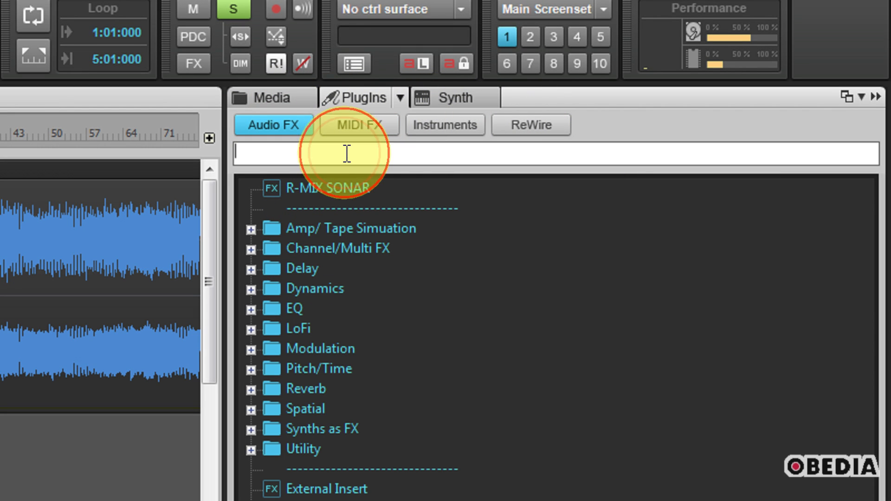
{"action": "type", "text": "mix"}
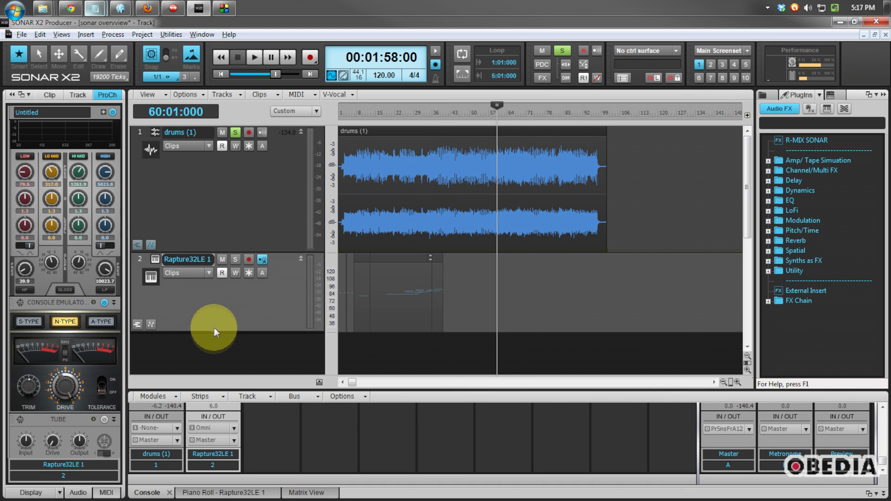
{"action": "mouse_move", "coordinate": [161, 267]}
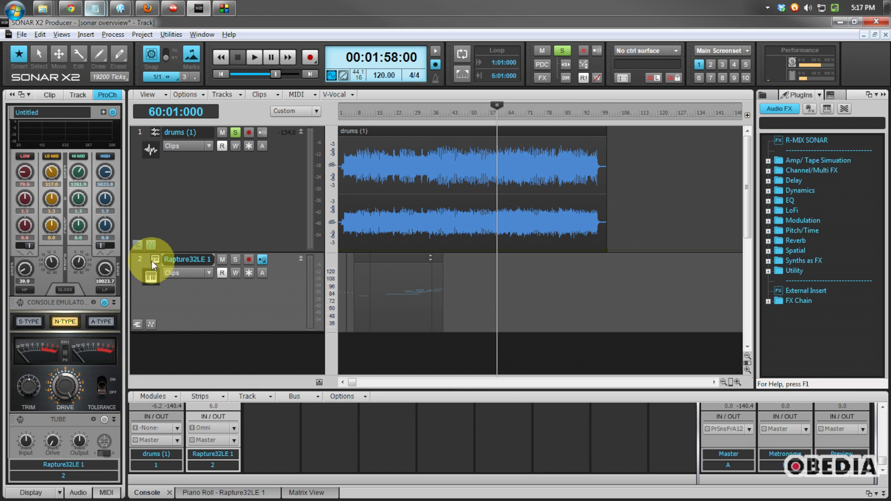
Open Rapture LE for track 2, check its piano roll, then return to the instrument panel.
{"action": "left_click", "coordinate": [155, 259]}
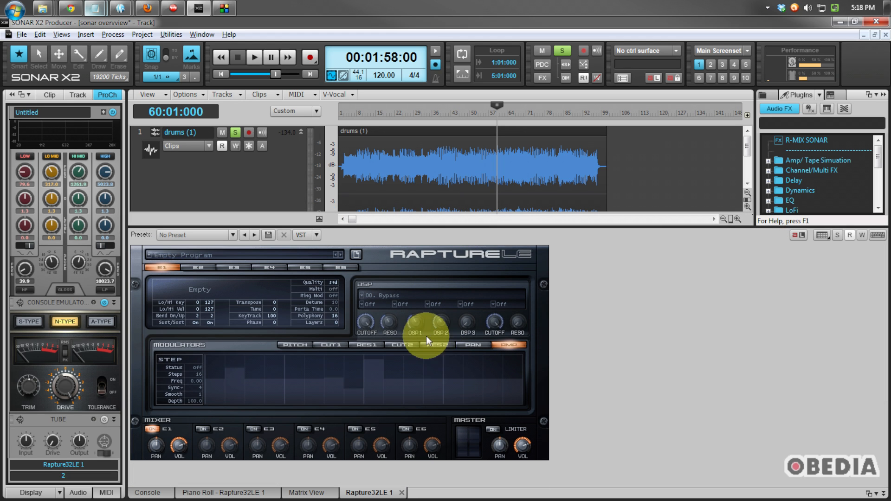
{"action": "mouse_move", "coordinate": [317, 489]}
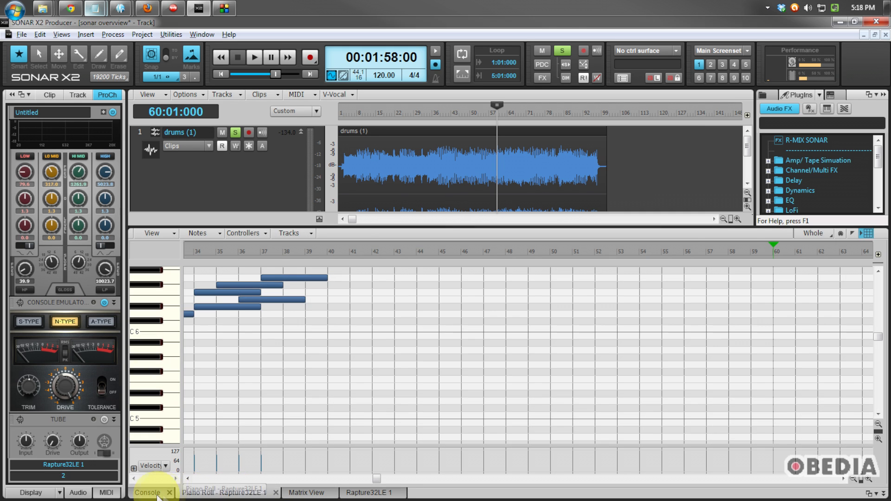
{"action": "left_click", "coordinate": [369, 493]}
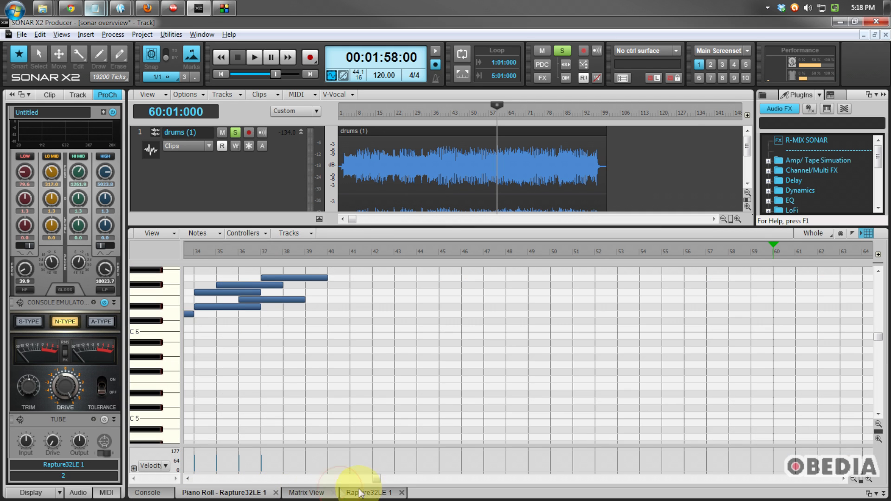
{"action": "left_click", "coordinate": [370, 493]}
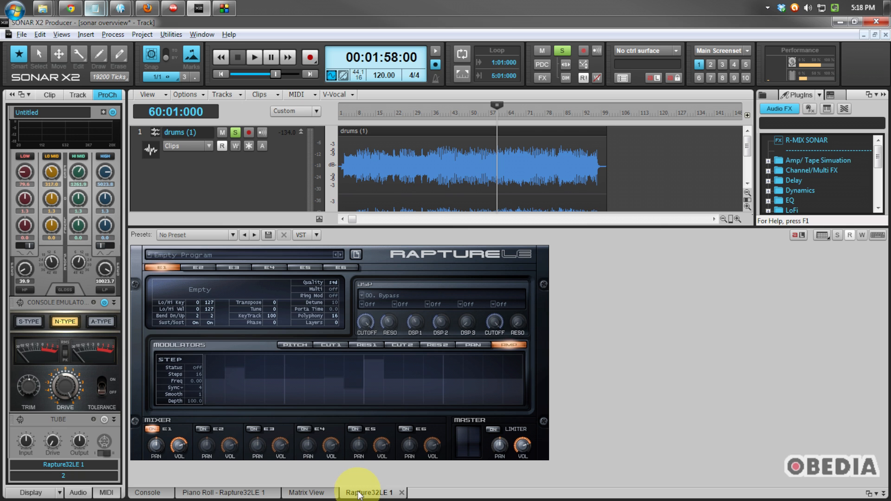
{"action": "left_click", "coordinate": [371, 493]}
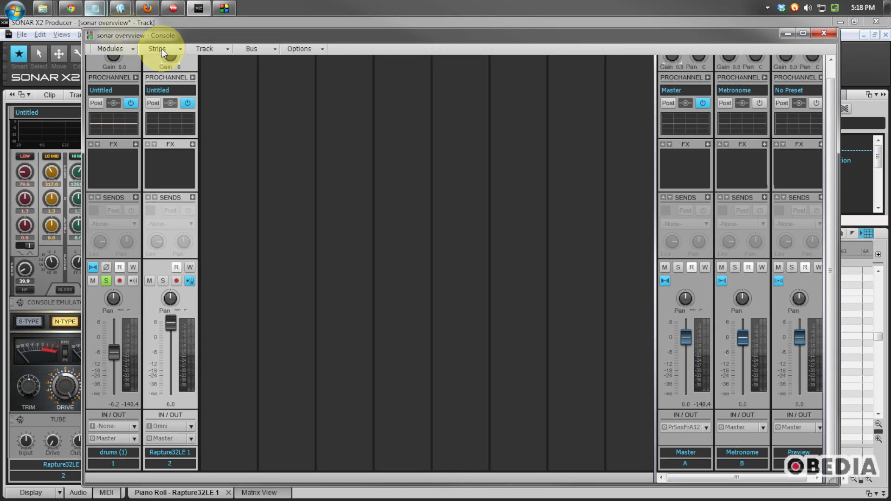
{"action": "mouse_move", "coordinate": [185, 102]}
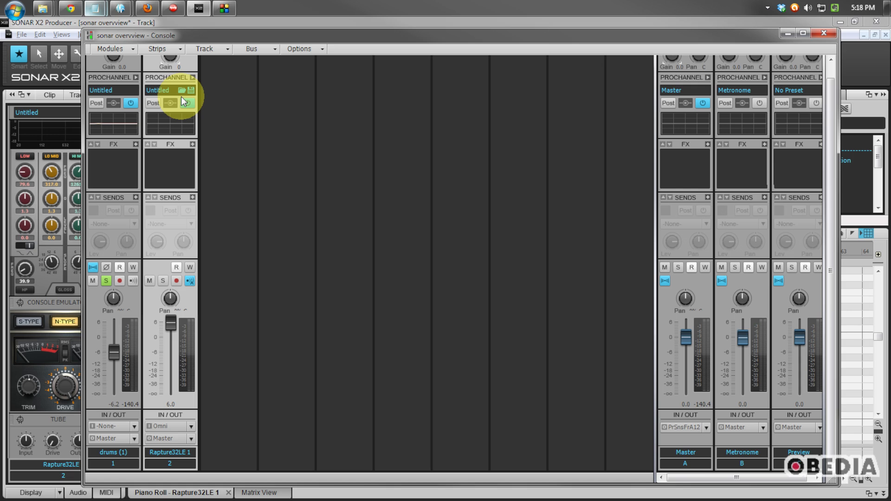
{"action": "mouse_move", "coordinate": [327, 40]}
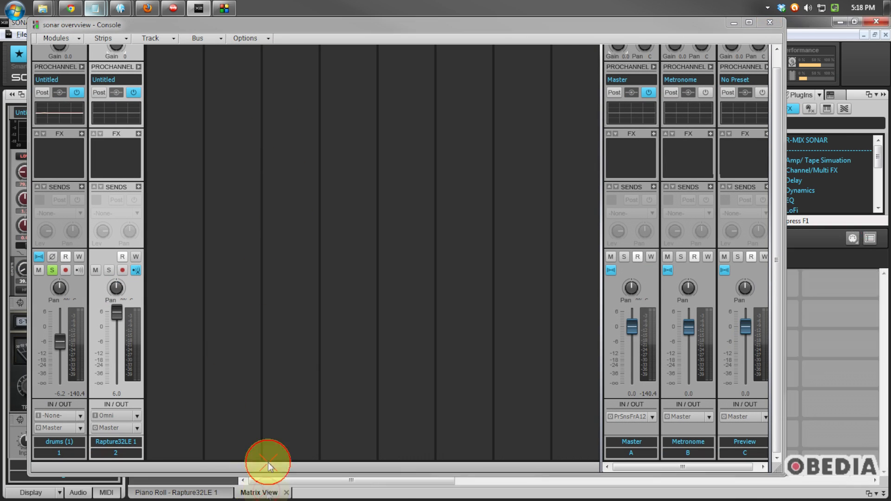
Minimize and close the floating Matrix View, keeping the Console window open.
{"action": "left_click", "coordinate": [258, 492]}
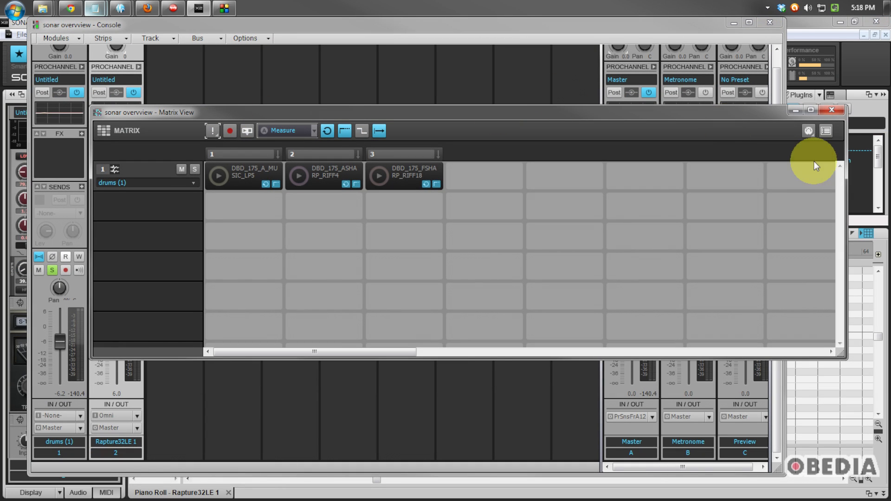
{"action": "left_click", "coordinate": [820, 109]}
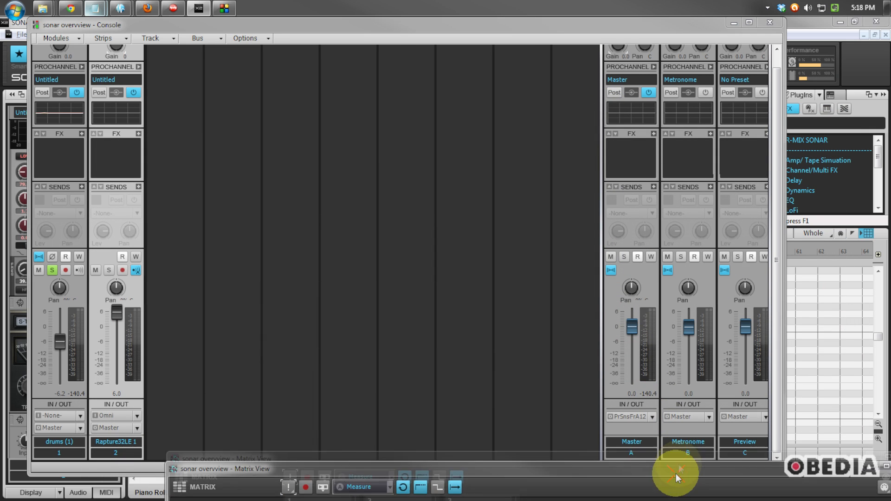
{"action": "left_click", "coordinate": [222, 469]}
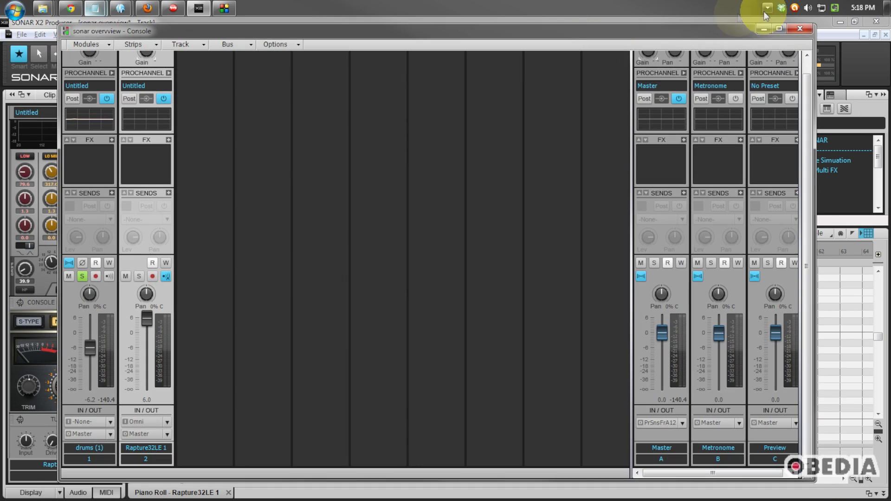
{"action": "mouse_move", "coordinate": [540, 40]}
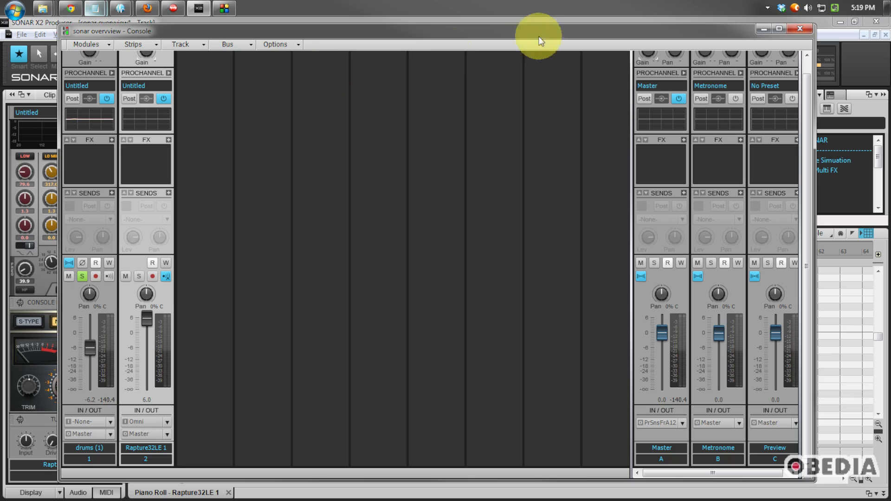
{"action": "mouse_move", "coordinate": [245, 46]}
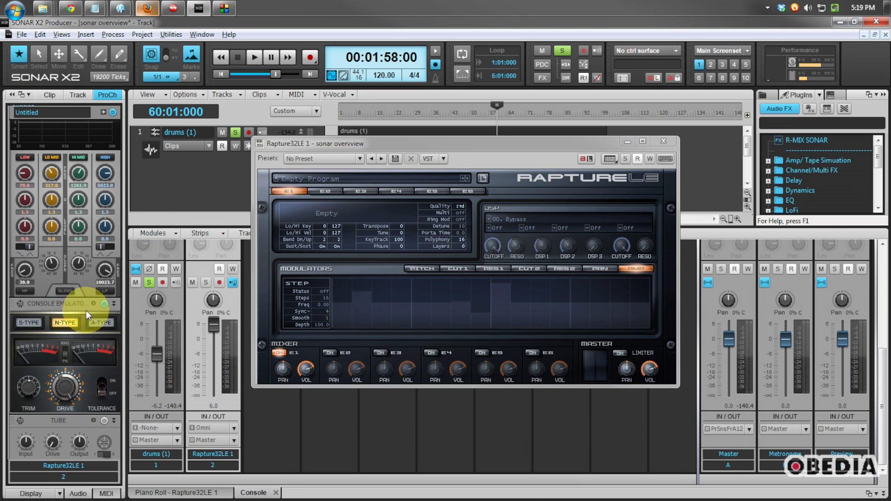
{"action": "mouse_move", "coordinate": [76, 145]}
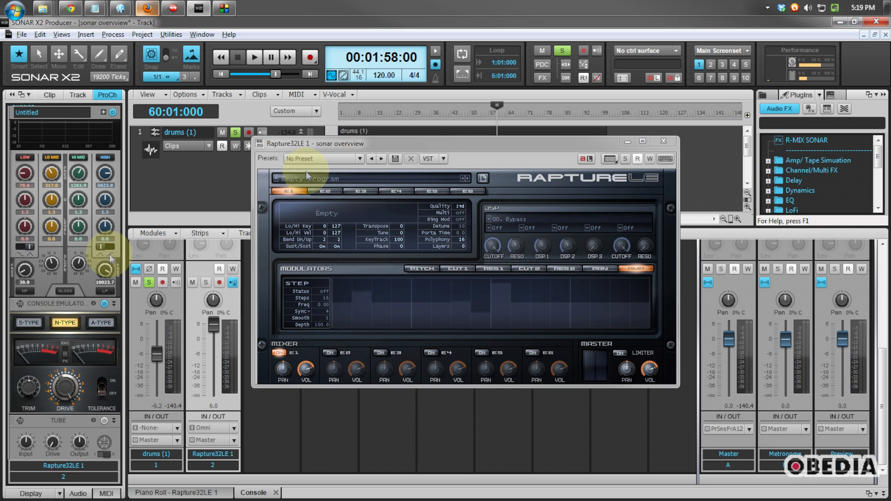
Drag the Console back into the lower MultiDock beneath the tracks.
{"action": "left_click_drag", "start_coordinate": [310, 144], "coordinate": [381, 150]}
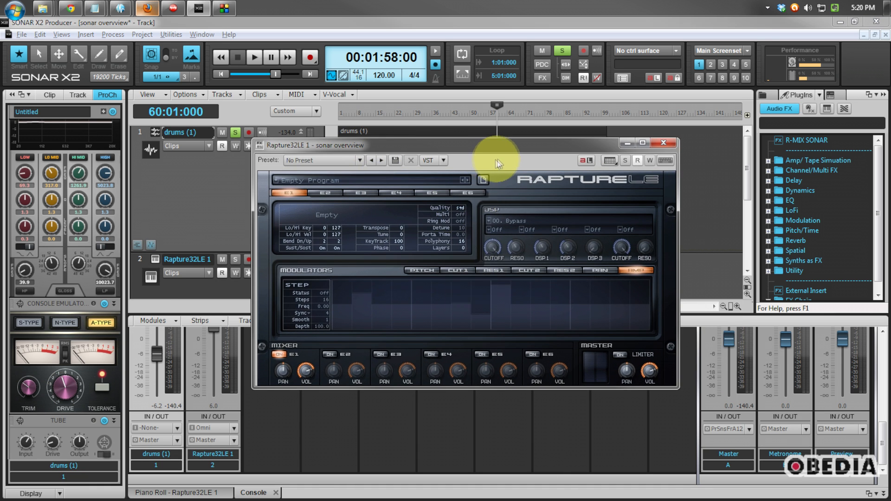
{"action": "mouse_move", "coordinate": [483, 235]}
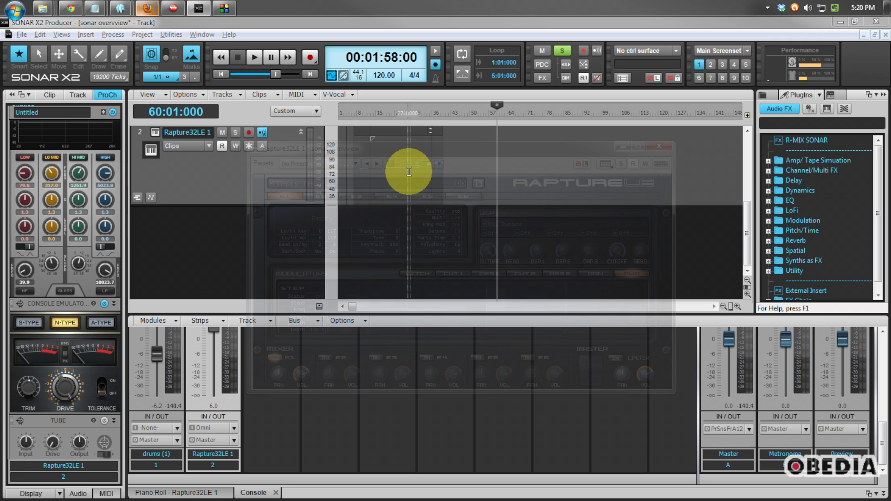
Move the playback position to measure 27 and close the Rapture LE synth window.
{"action": "left_click", "coordinate": [179, 493]}
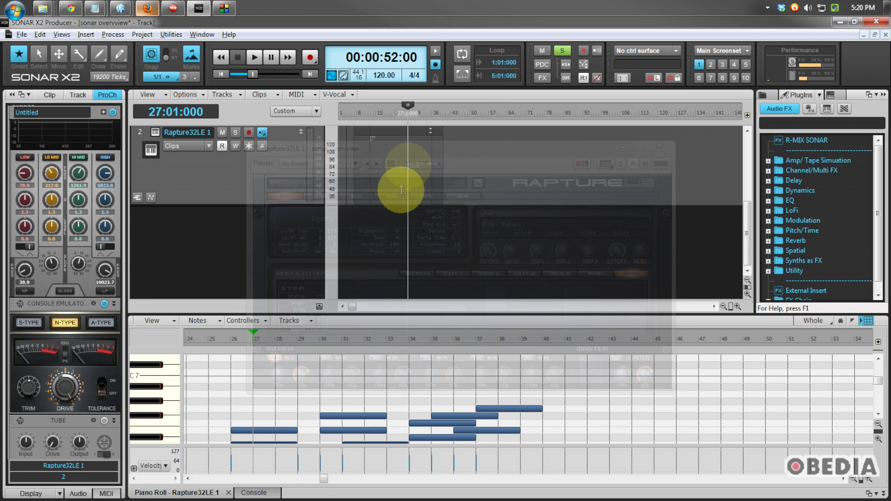
{"action": "mouse_move", "coordinate": [425, 317]}
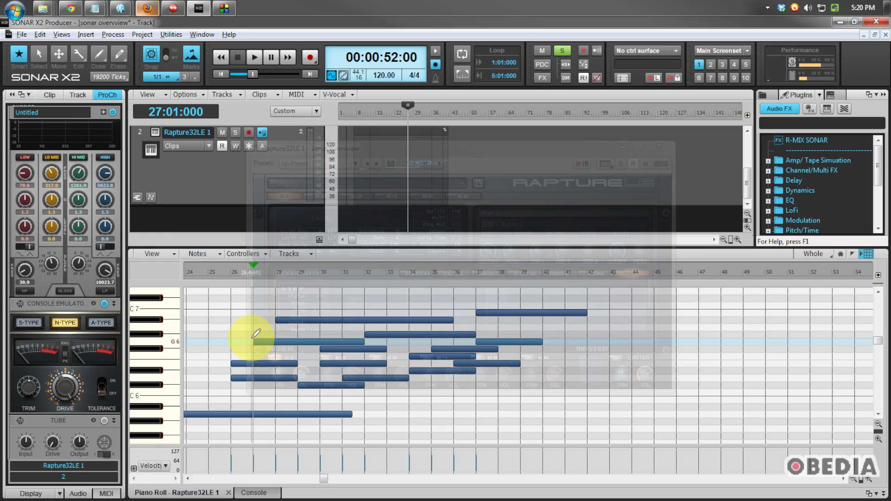
{"action": "mouse_move", "coordinate": [497, 273]}
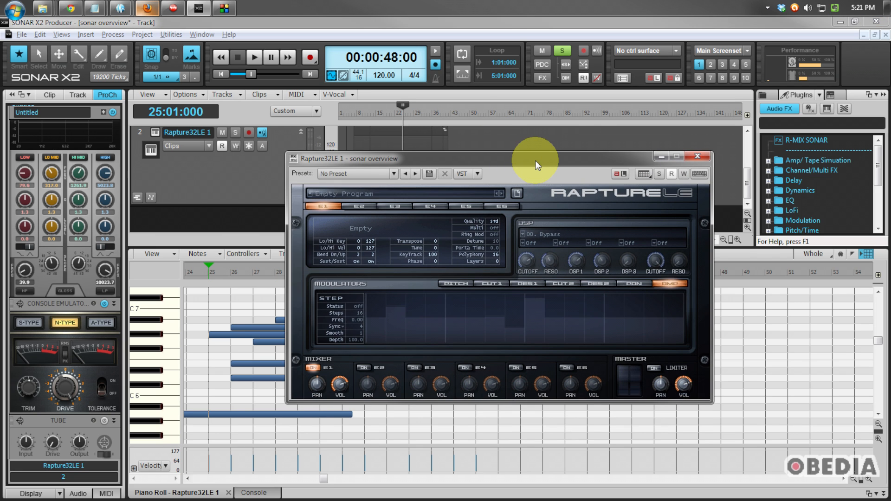
{"action": "left_click", "coordinate": [696, 158]}
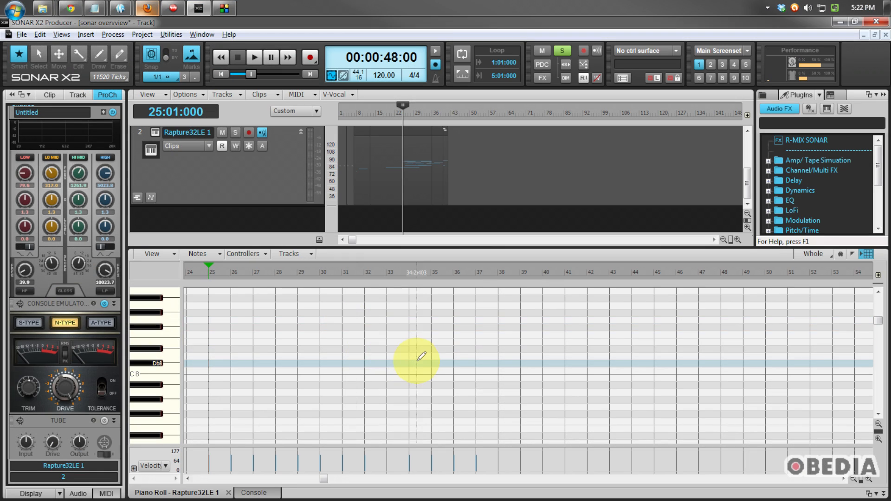
{"action": "mouse_move", "coordinate": [543, 355]}
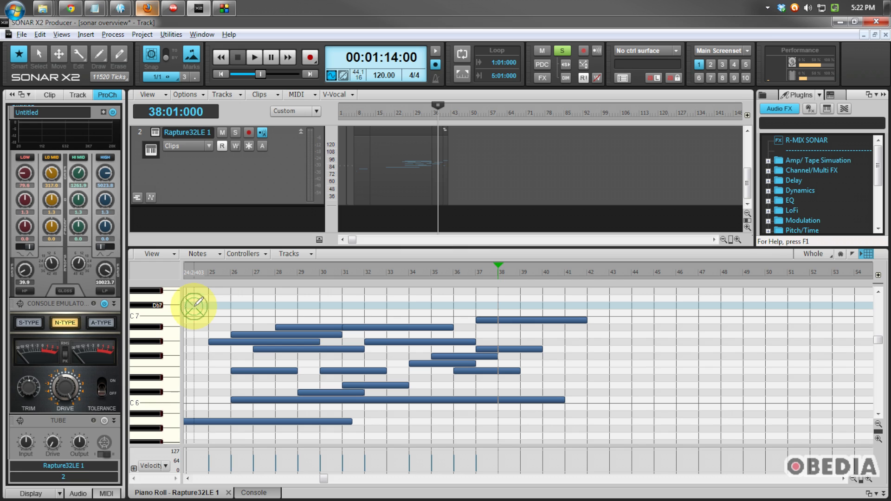
{"action": "mouse_move", "coordinate": [222, 316]}
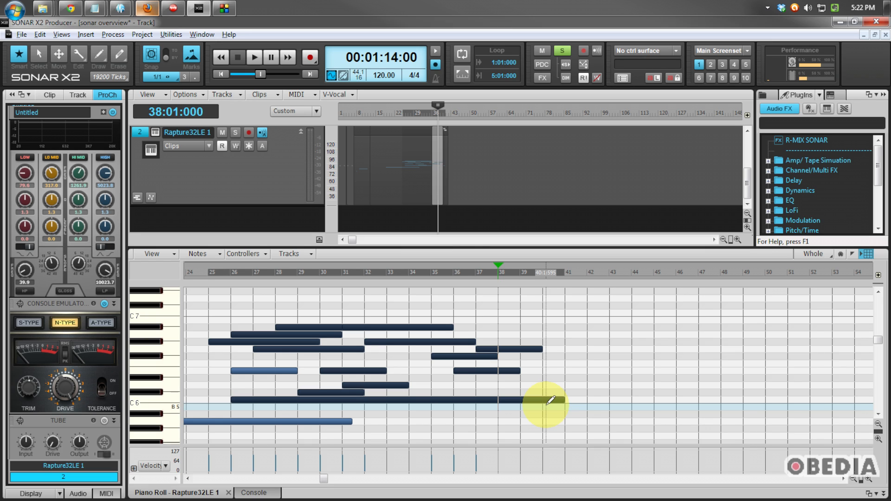
{"action": "mouse_move", "coordinate": [550, 402]}
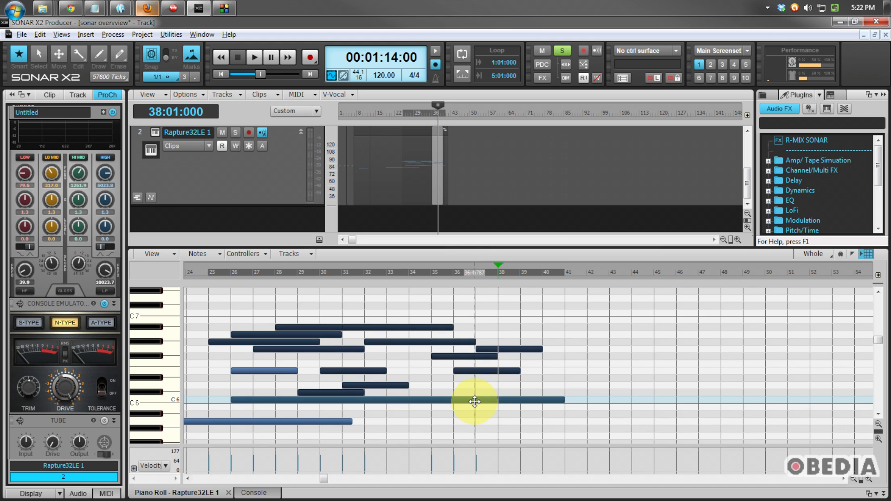
{"action": "mouse_move", "coordinate": [457, 398]}
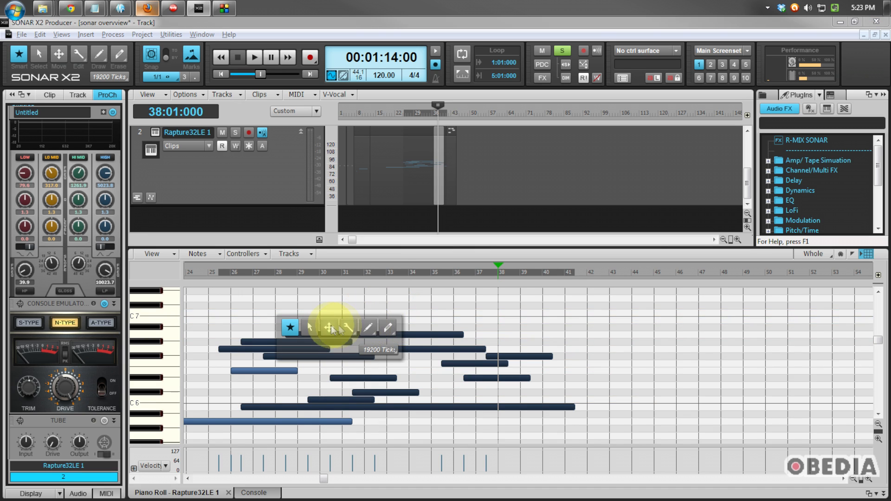
{"action": "mouse_move", "coordinate": [304, 328]}
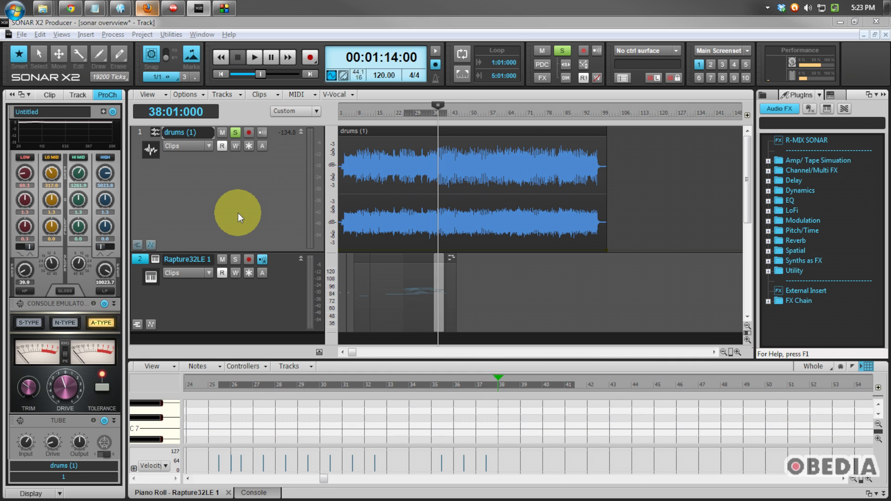
{"action": "mouse_move", "coordinate": [239, 222]}
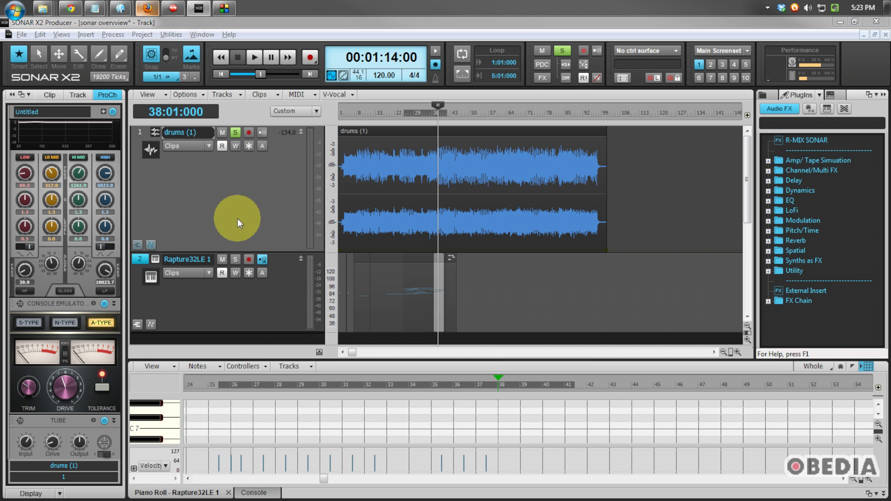
{"action": "mouse_move", "coordinate": [172, 212]}
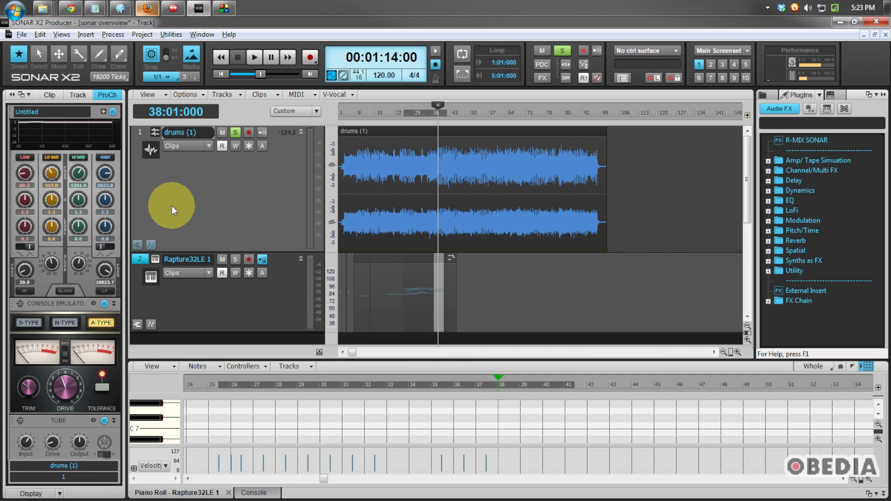
{"action": "mouse_move", "coordinate": [136, 245]}
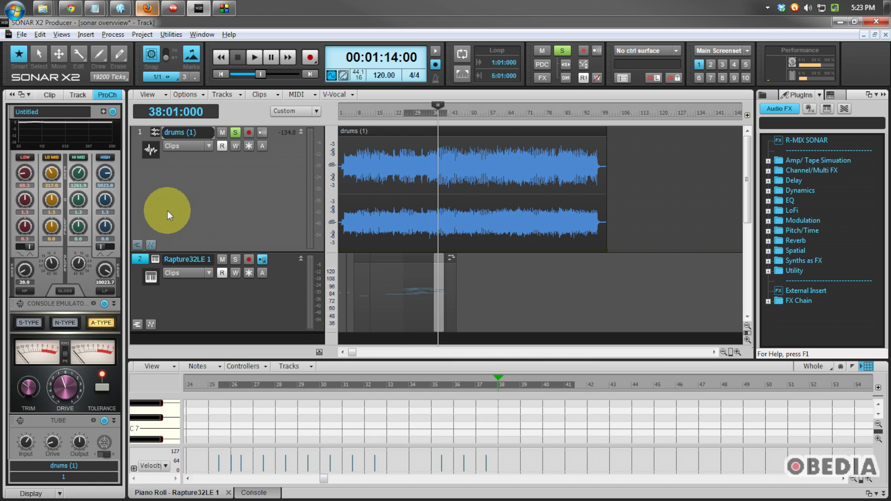
{"action": "mouse_move", "coordinate": [137, 249]}
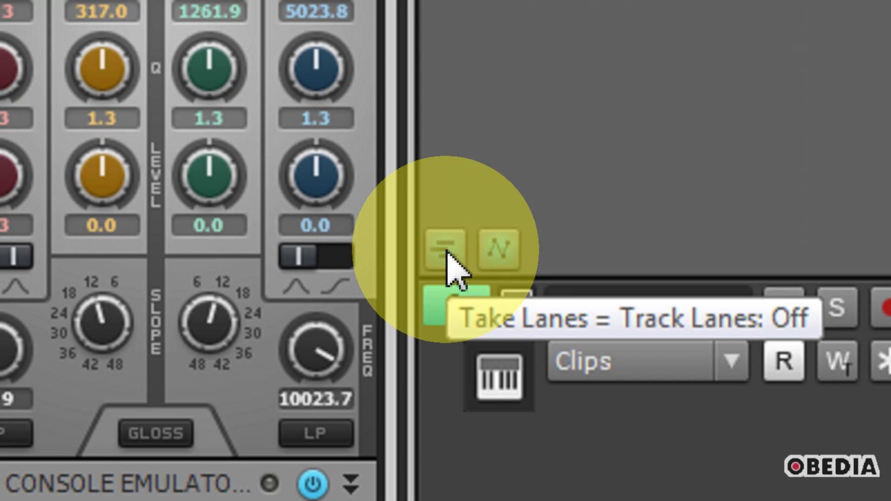
Show the drums track's take lanes, then collapse them again.
{"action": "left_click", "coordinate": [445, 249]}
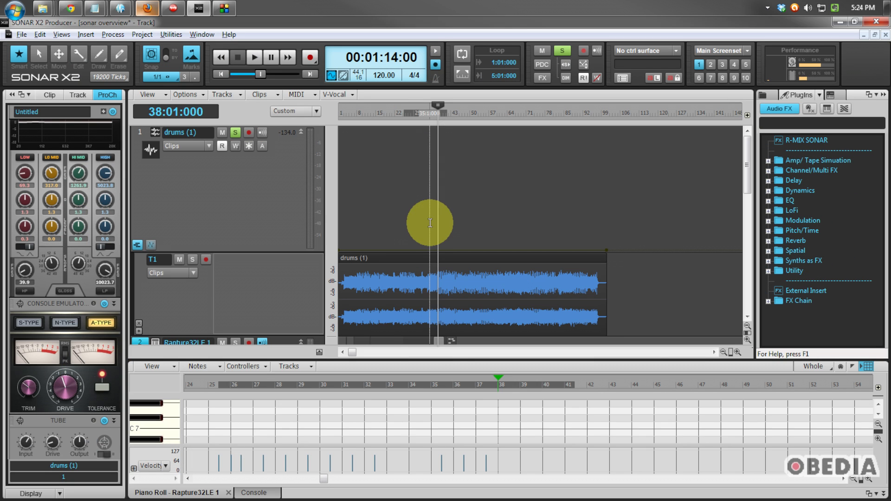
{"action": "mouse_move", "coordinate": [334, 205]}
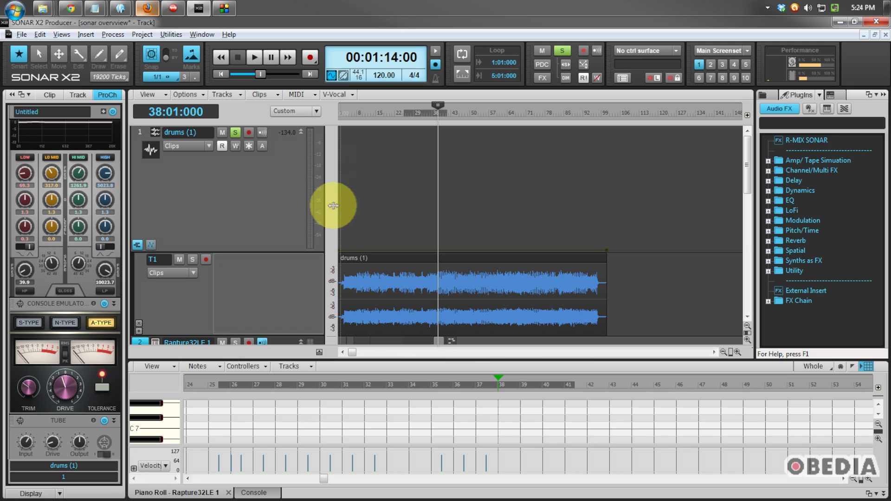
{"action": "mouse_move", "coordinate": [443, 234]}
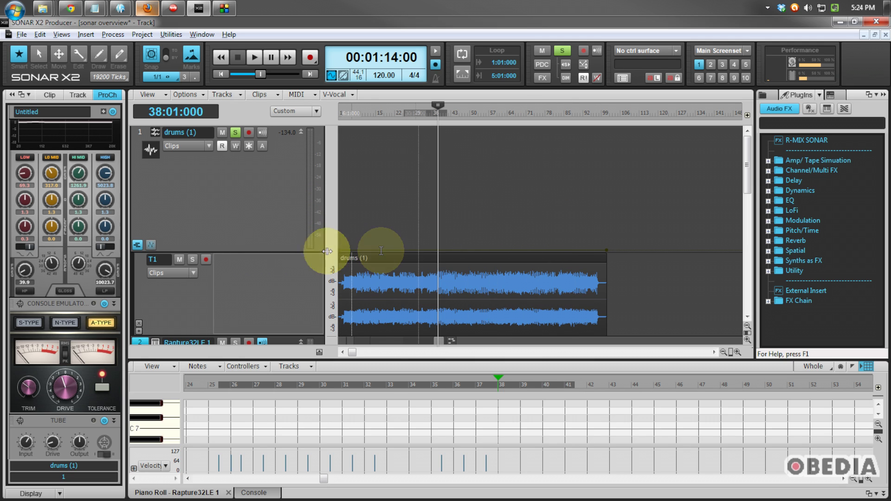
{"action": "mouse_move", "coordinate": [267, 293]}
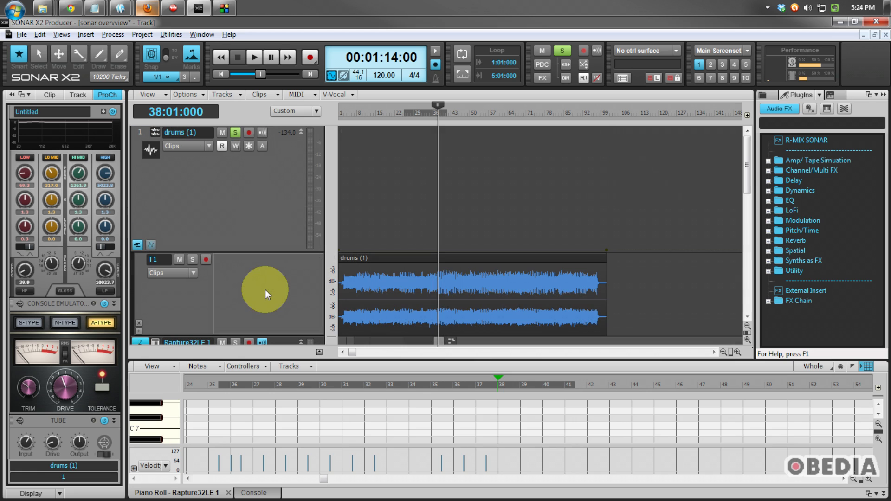
{"action": "mouse_move", "coordinate": [331, 278]}
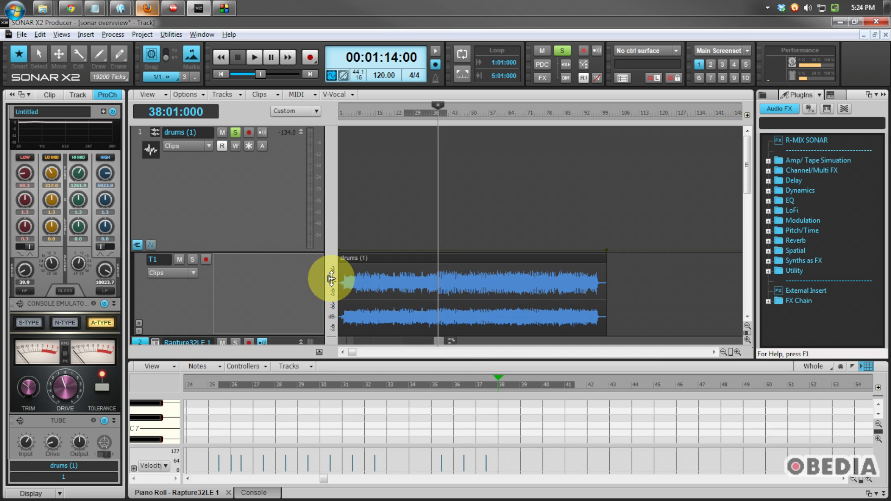
{"action": "mouse_move", "coordinate": [301, 268]}
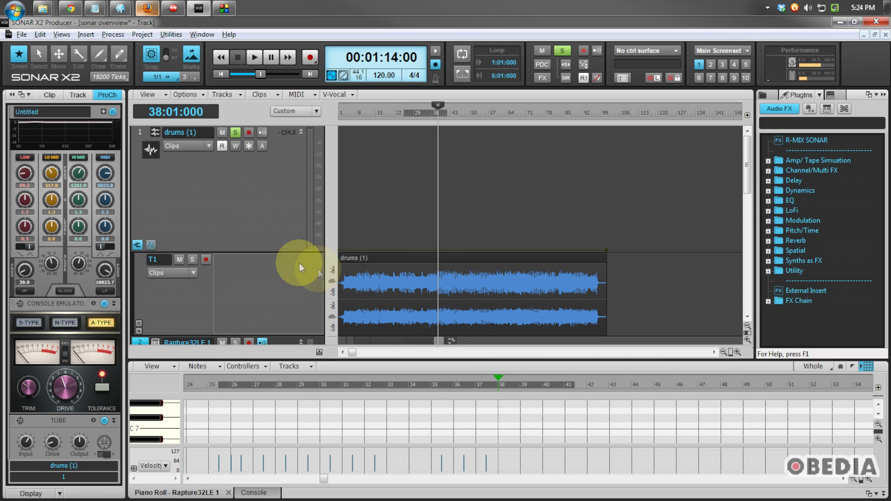
{"action": "mouse_move", "coordinate": [266, 259]}
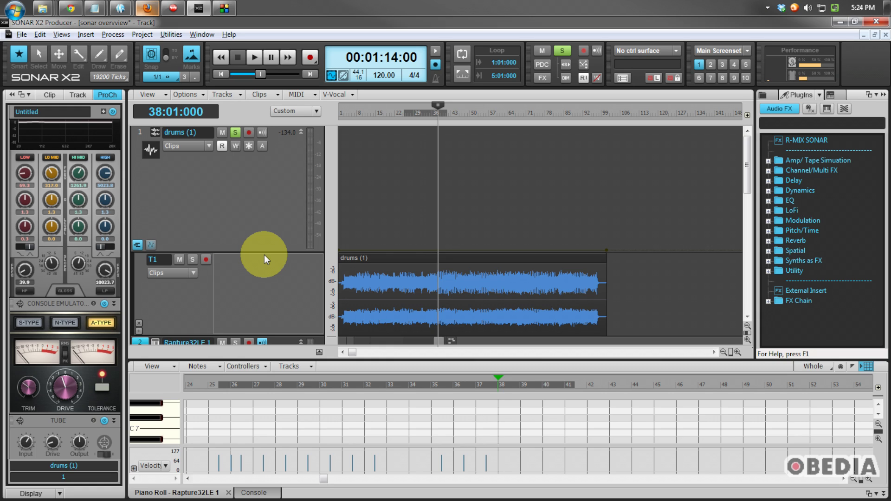
{"action": "mouse_move", "coordinate": [136, 245]}
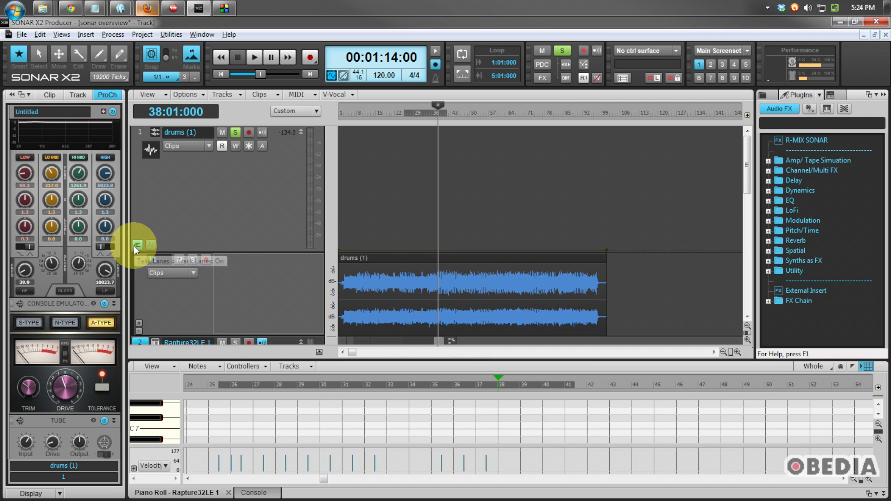
{"action": "left_click", "coordinate": [136, 245]}
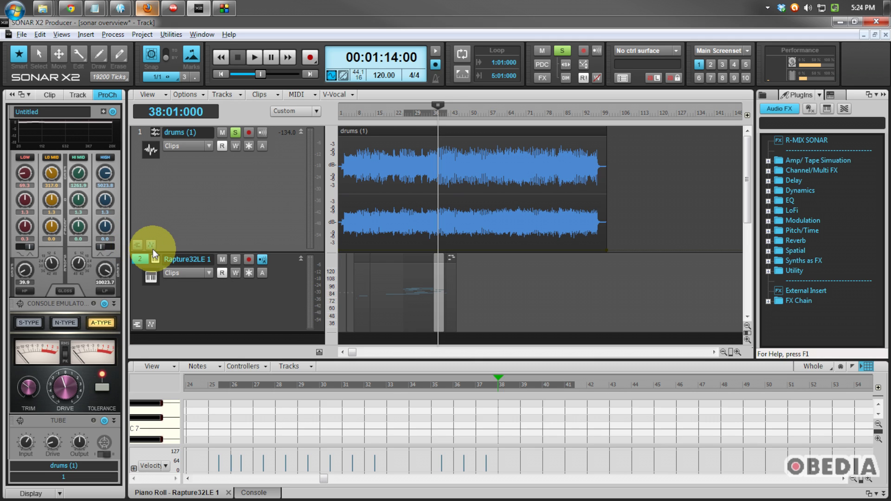
{"action": "mouse_move", "coordinate": [151, 247]}
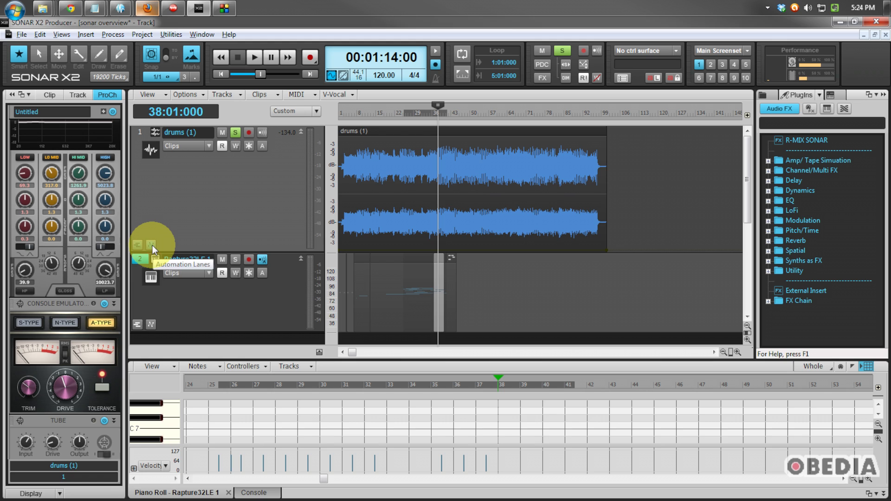
Open the drums automation lane and switch its envelope from Automated Mute to Volume.
{"action": "left_click", "coordinate": [137, 245]}
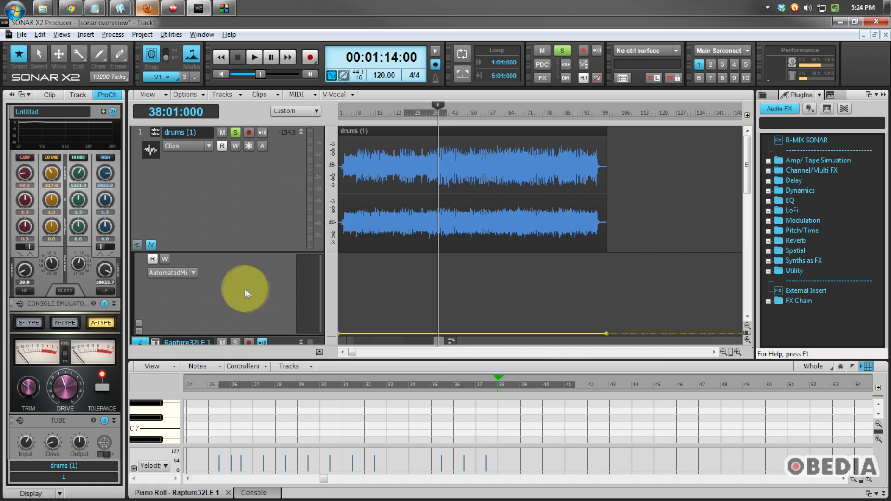
{"action": "mouse_move", "coordinate": [197, 278]}
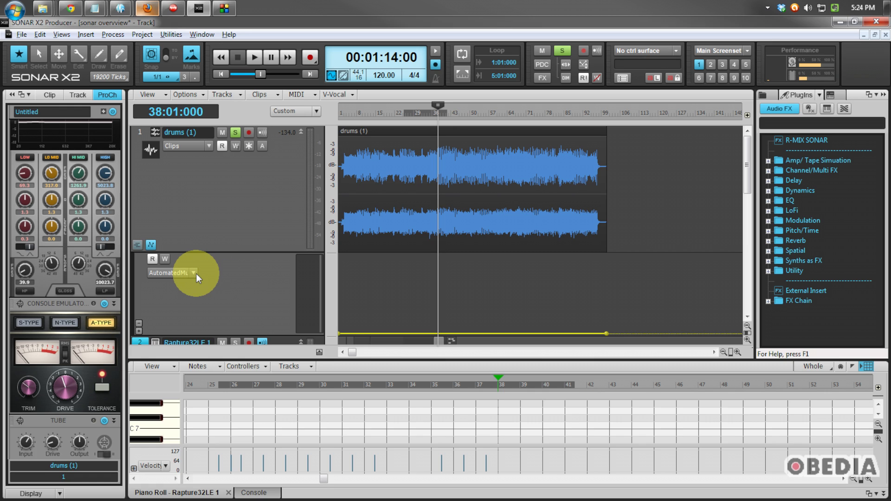
{"action": "mouse_move", "coordinate": [196, 276]}
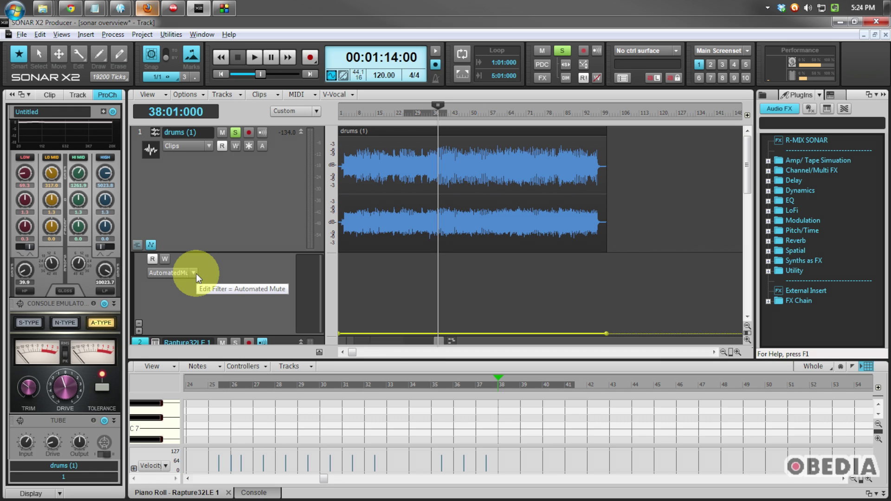
{"action": "mouse_move", "coordinate": [197, 278]}
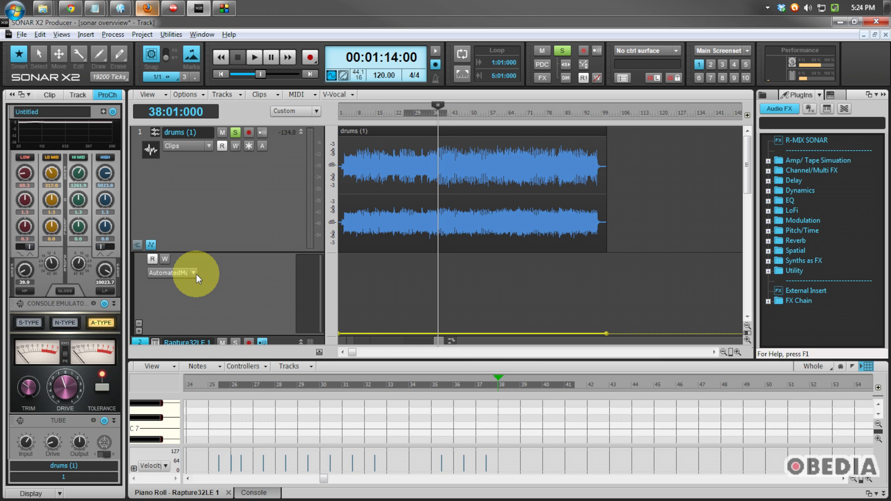
{"action": "left_click", "coordinate": [194, 273]}
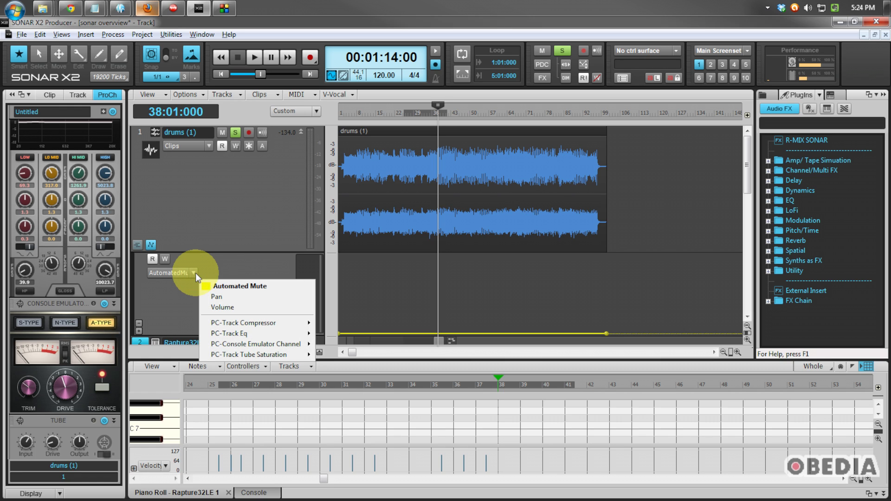
{"action": "left_click", "coordinate": [222, 307]}
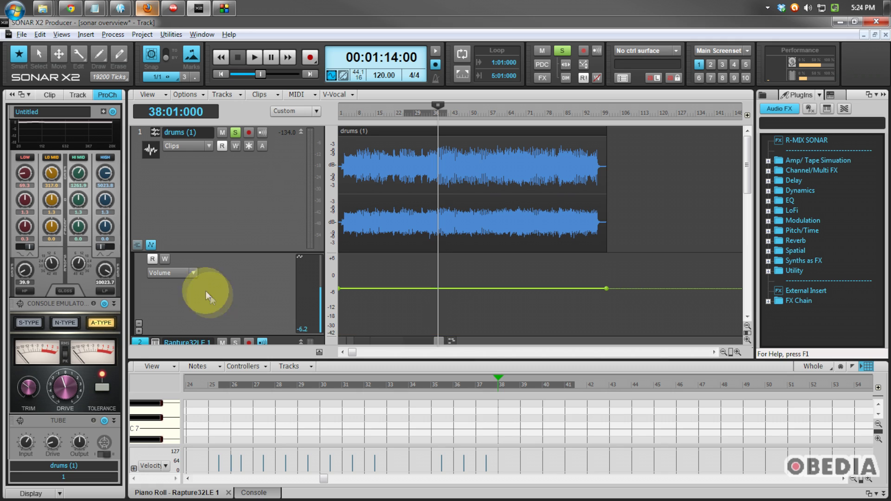
{"action": "left_click", "coordinate": [190, 273]}
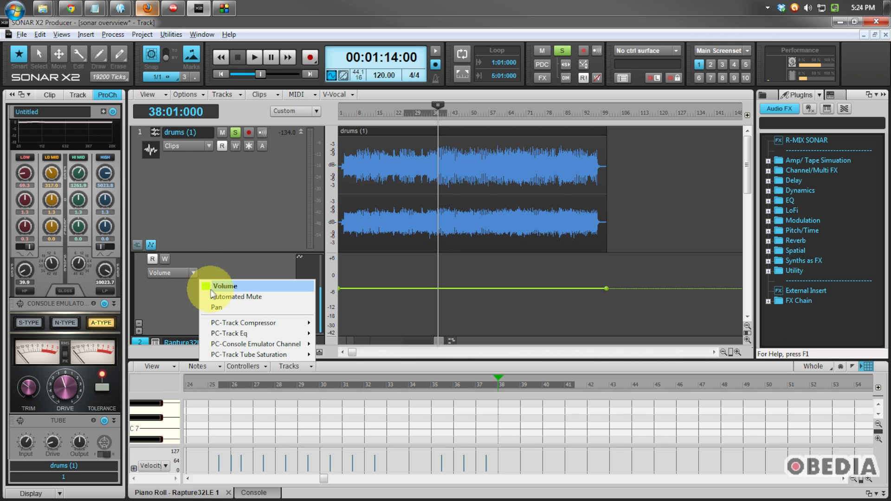
{"action": "mouse_move", "coordinate": [198, 279]}
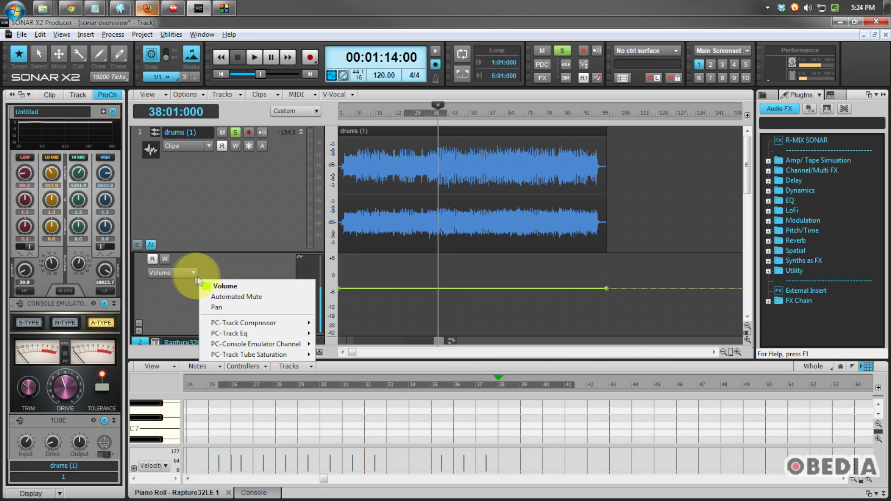
{"action": "mouse_move", "coordinate": [234, 307]}
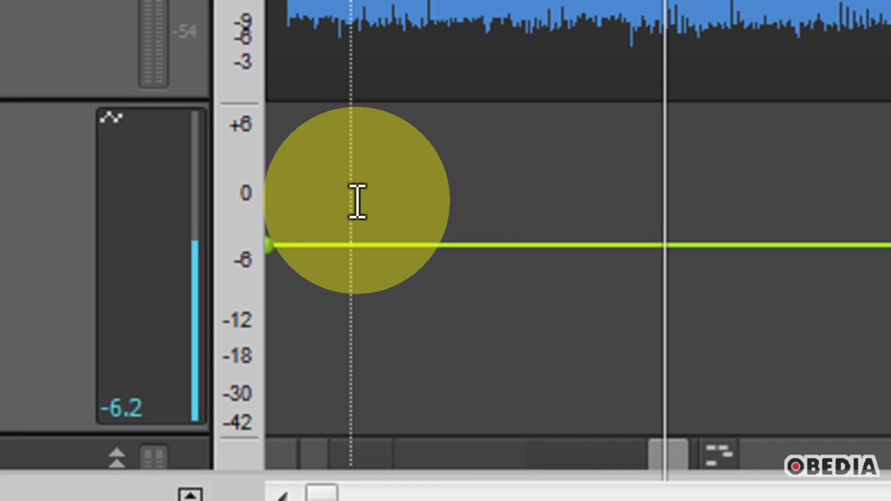
{"action": "mouse_move", "coordinate": [375, 239]}
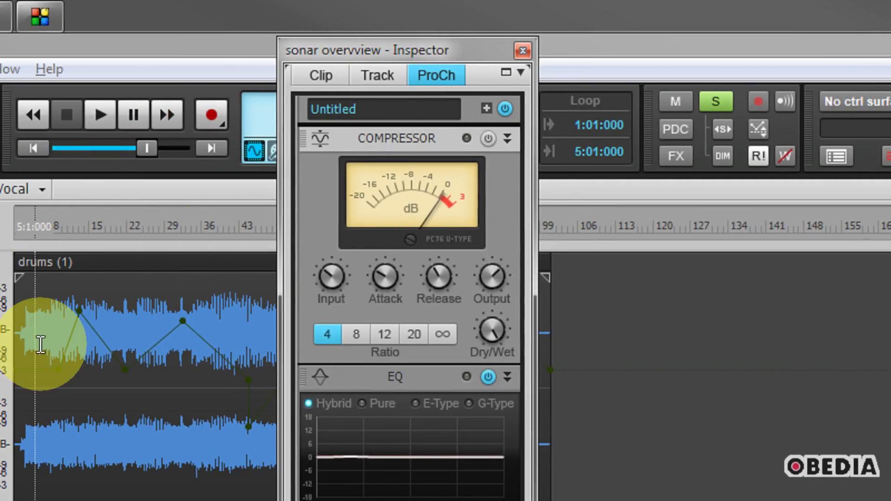
Scroll to the Console Emulator, try S-Type and N-Type, settling on S-Type.
{"action": "scroll", "scroll_direction": "down", "scroll_amount": 3}
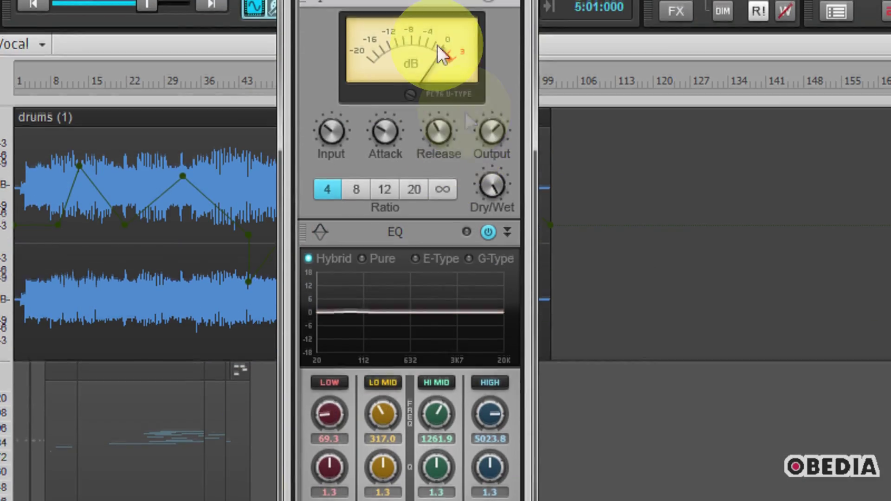
{"action": "scroll", "scroll_direction": "down", "scroll_amount": 3}
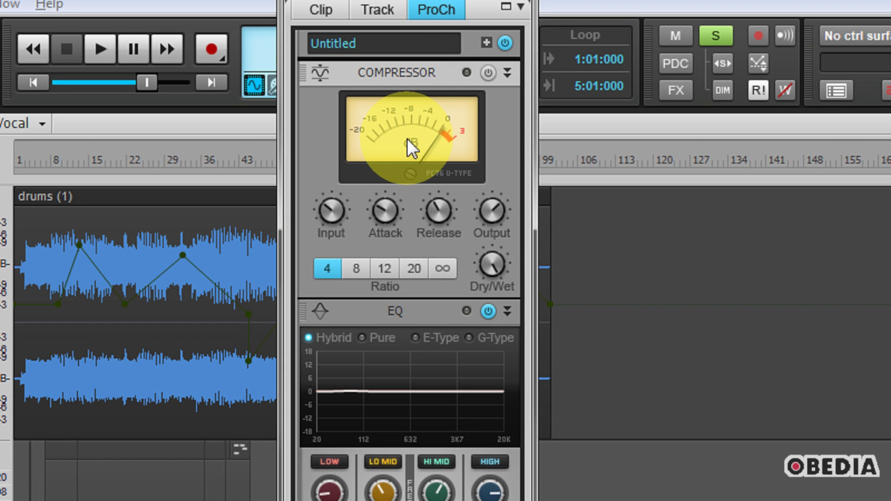
{"action": "mouse_move", "coordinate": [367, 290]}
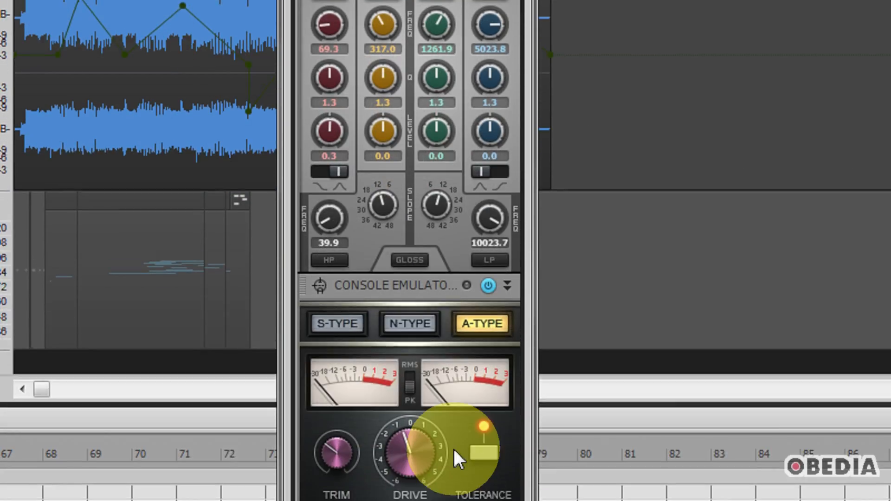
{"action": "scroll", "scroll_direction": "down", "scroll_amount": 3}
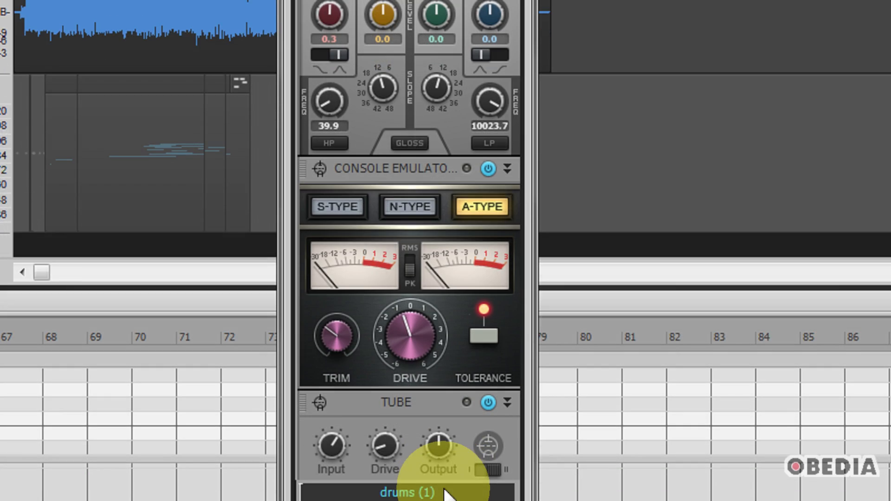
{"action": "scroll", "scroll_direction": "down", "scroll_amount": 3}
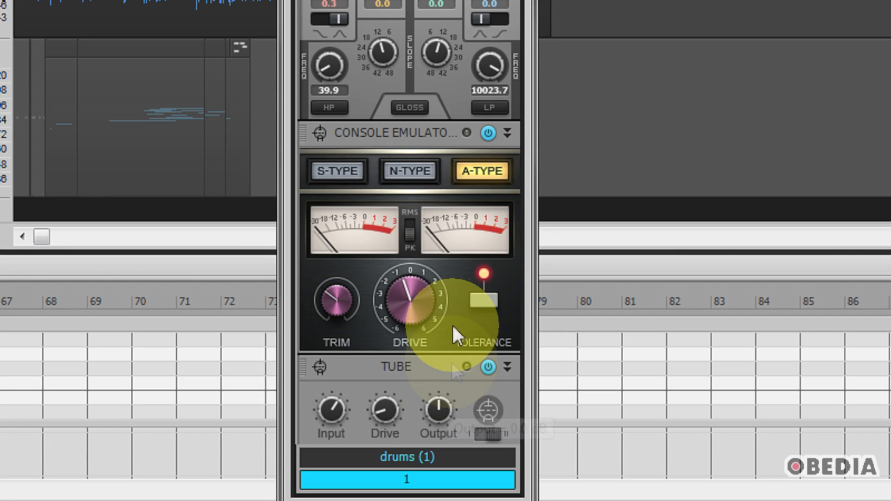
{"action": "left_click", "coordinate": [336, 171]}
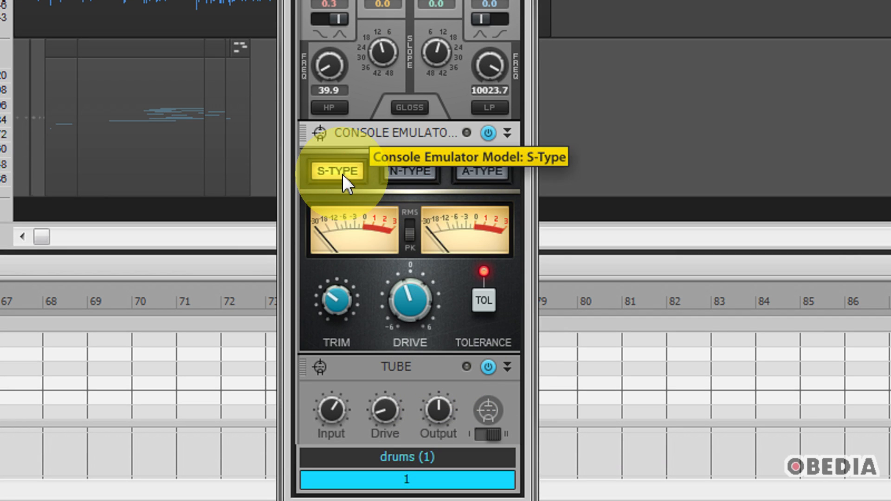
{"action": "mouse_move", "coordinate": [406, 170]}
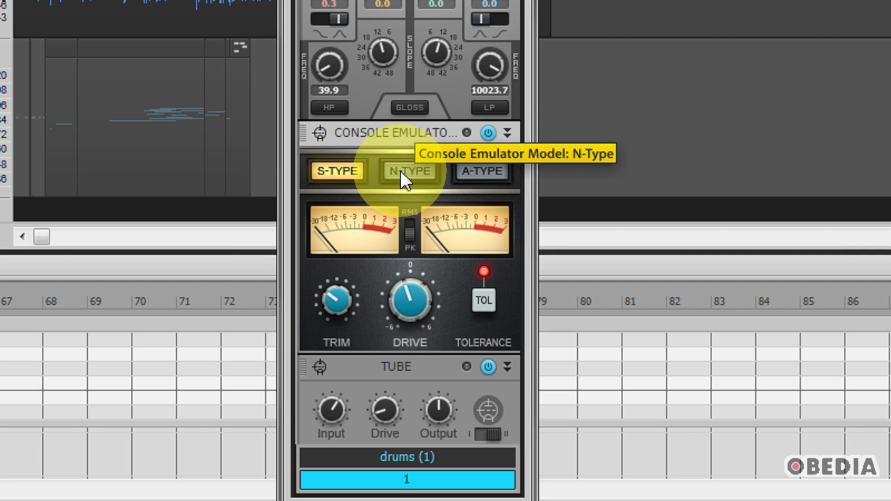
{"action": "mouse_move", "coordinate": [384, 181]}
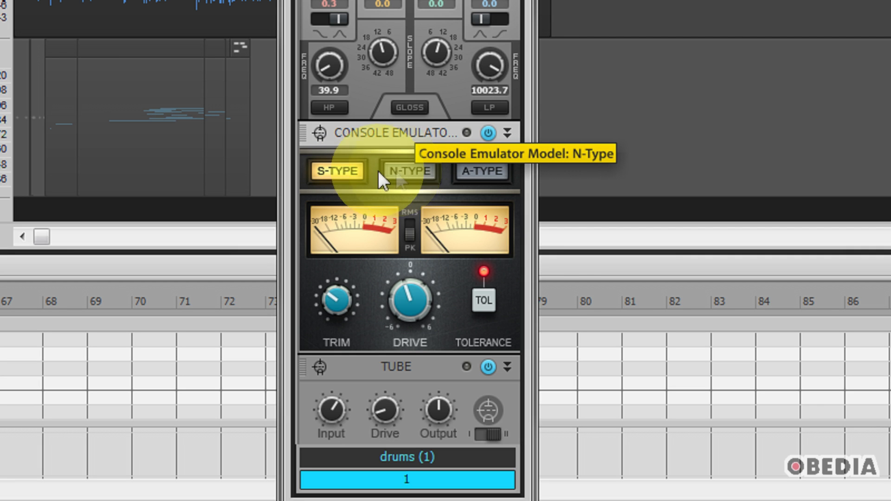
{"action": "left_click", "coordinate": [407, 170]}
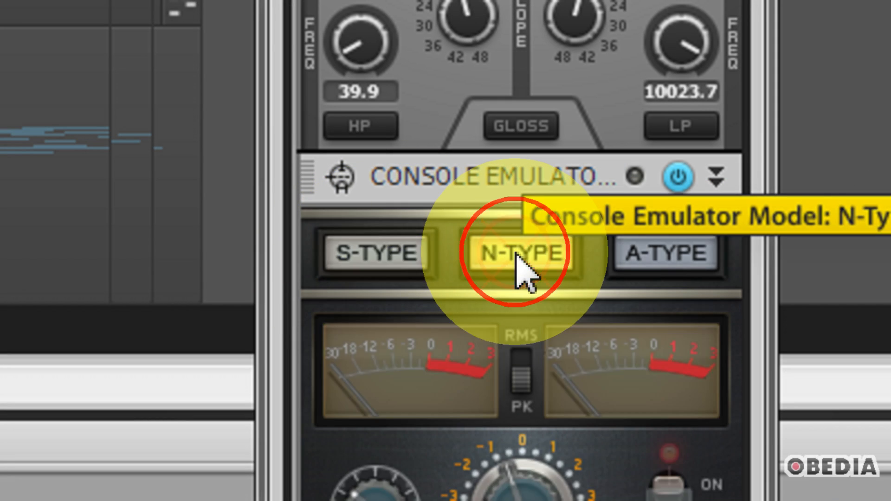
{"action": "left_click", "coordinate": [374, 252]}
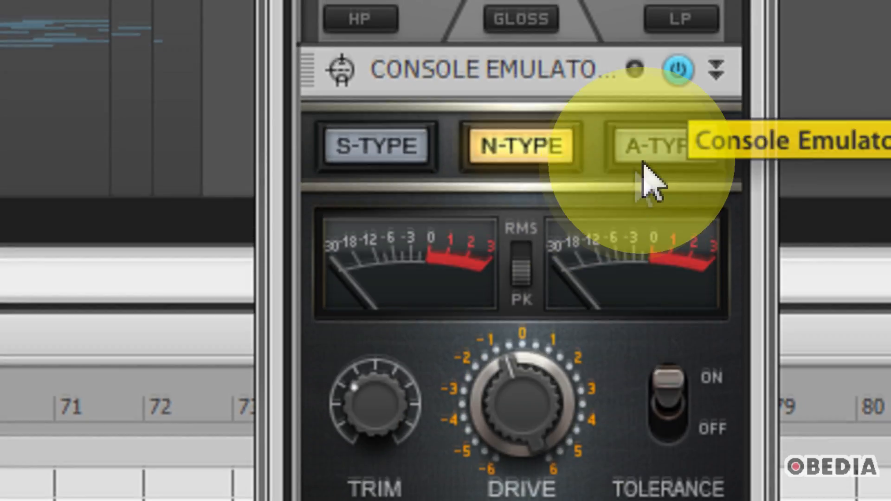
{"action": "left_click", "coordinate": [377, 145]}
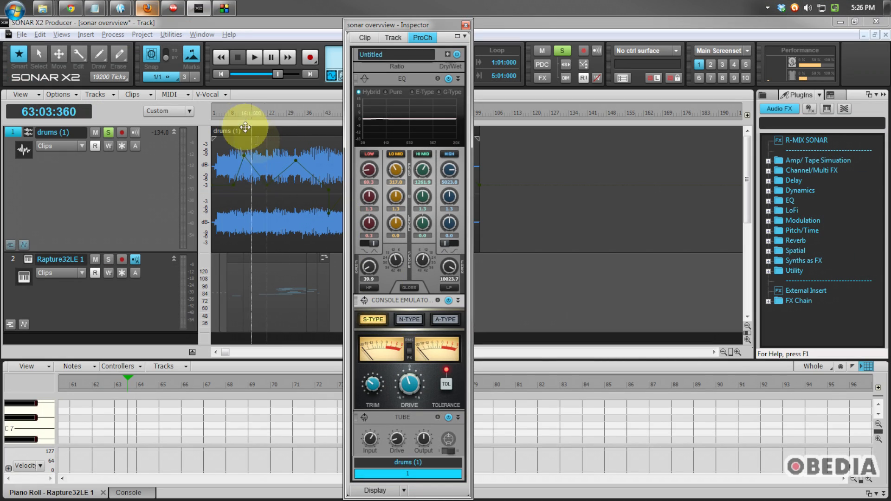
{"action": "left_click", "coordinate": [296, 219]}
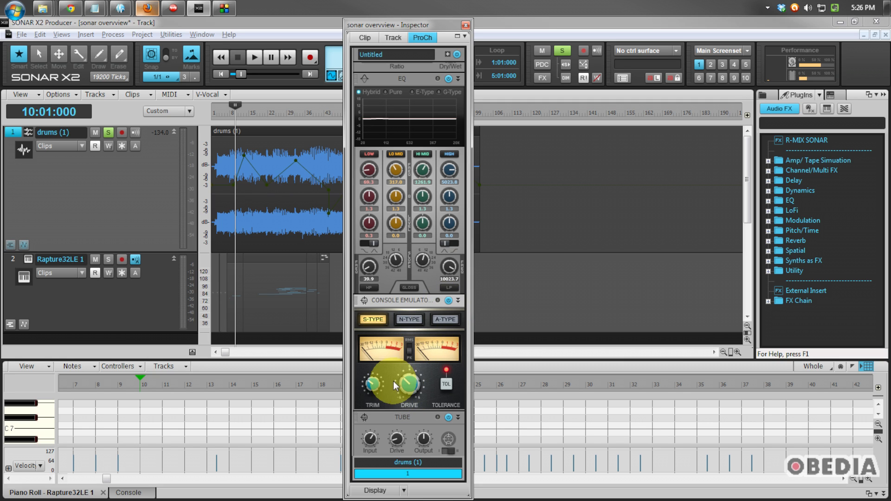
Adjust the emulator's Drive and cycle through N-Type and A-Type models on the drums track.
{"action": "left_click", "coordinate": [254, 56]}
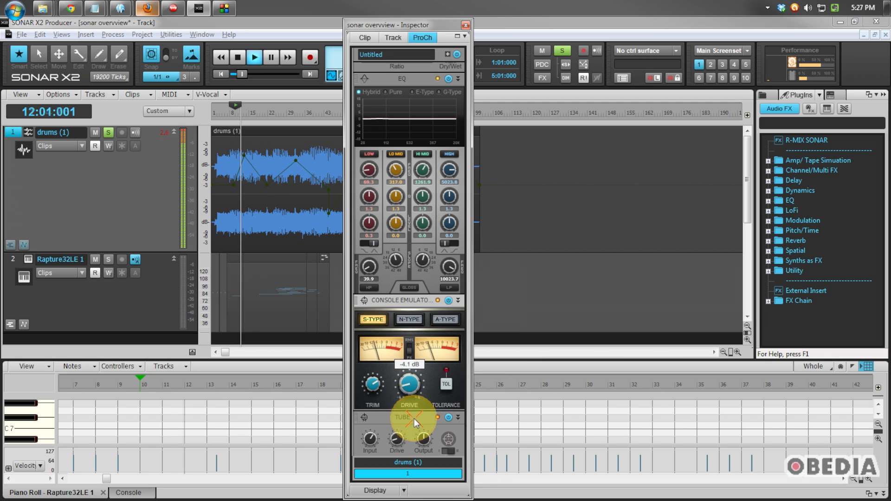
{"action": "left_click", "coordinate": [408, 319]}
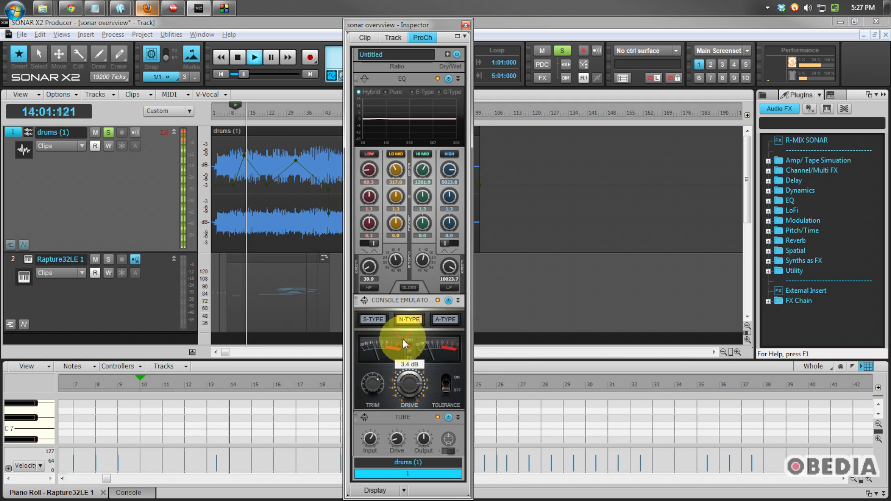
{"action": "left_click", "coordinate": [445, 319]}
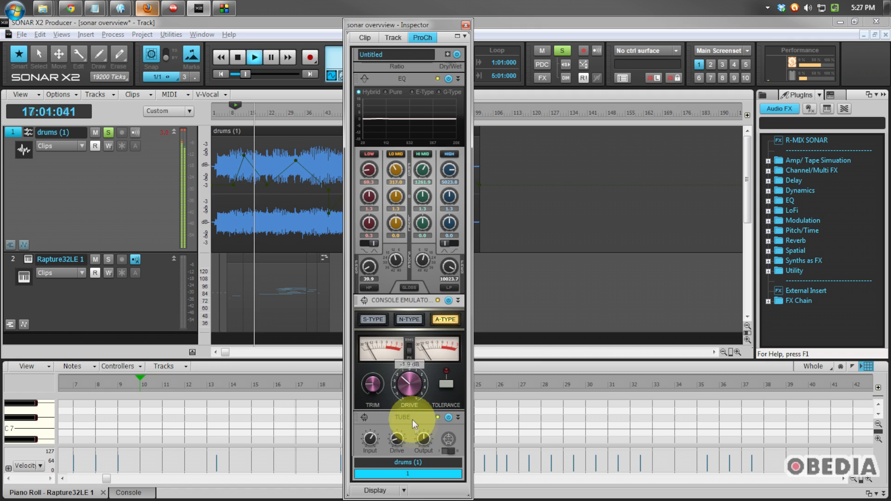
{"action": "left_click", "coordinate": [238, 57]}
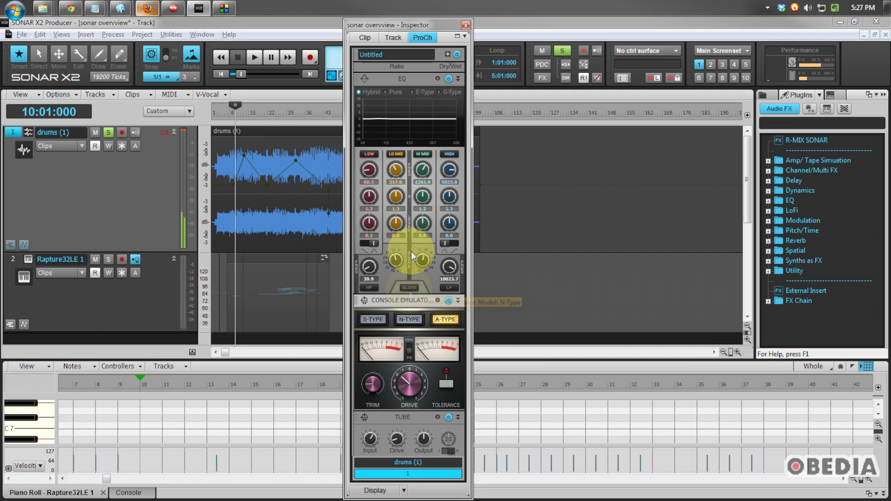
{"action": "mouse_move", "coordinate": [435, 31]}
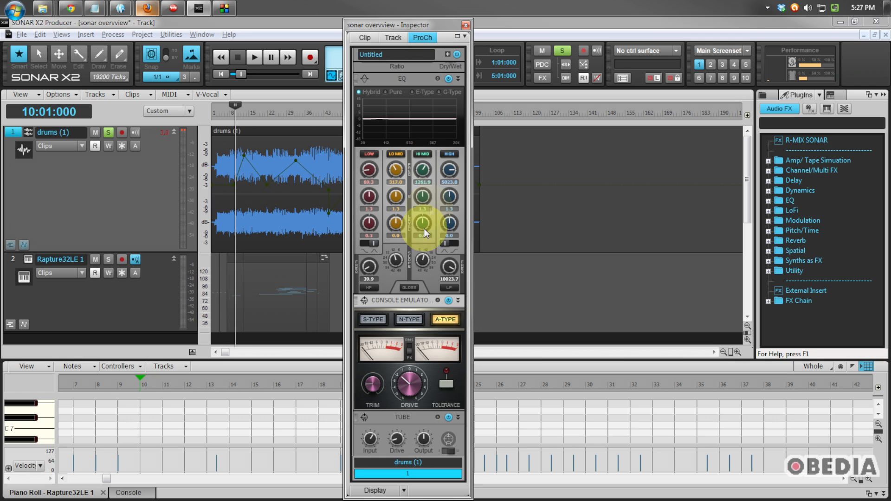
{"action": "mouse_move", "coordinate": [421, 304]}
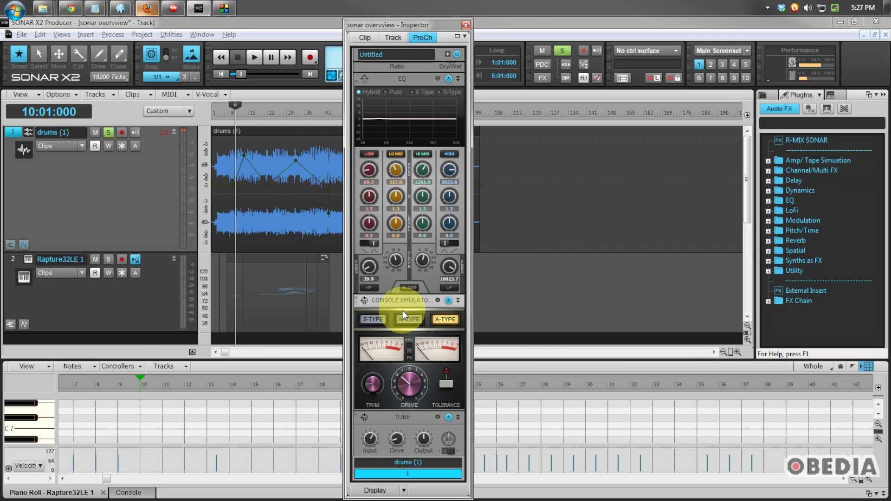
{"action": "left_click", "coordinate": [408, 319]}
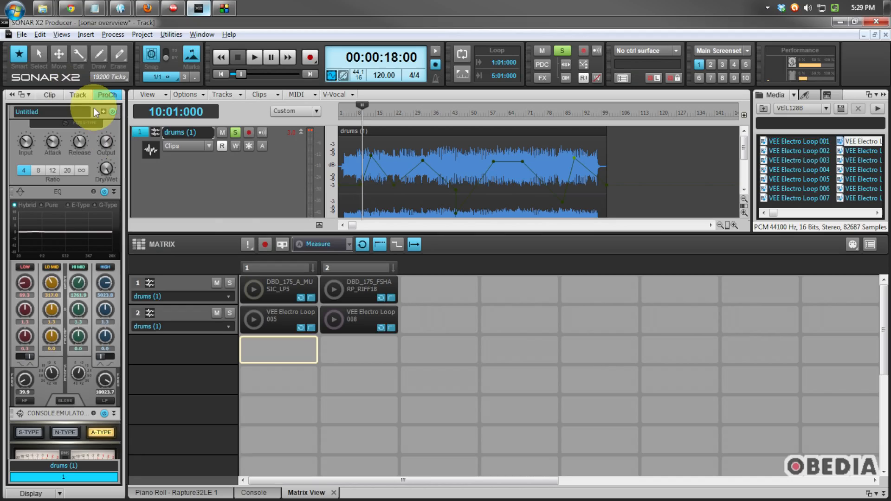
{"action": "mouse_move", "coordinate": [44, 46]}
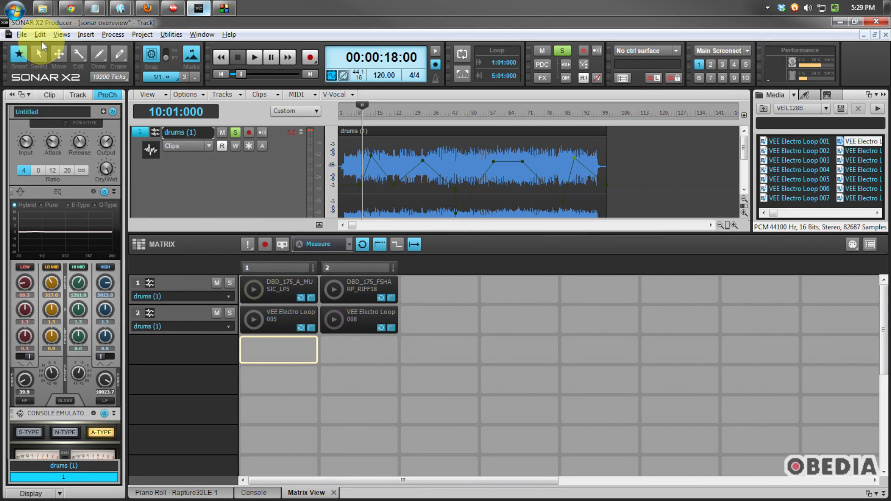
Open and dismiss the Views list, then launch the second drum riff pattern cell.
{"action": "left_click", "coordinate": [61, 34]}
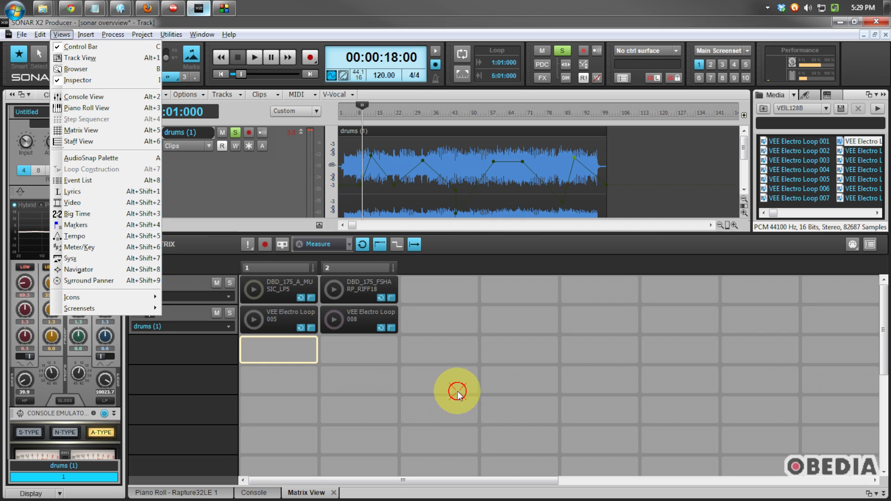
{"action": "left_click", "coordinate": [458, 392]}
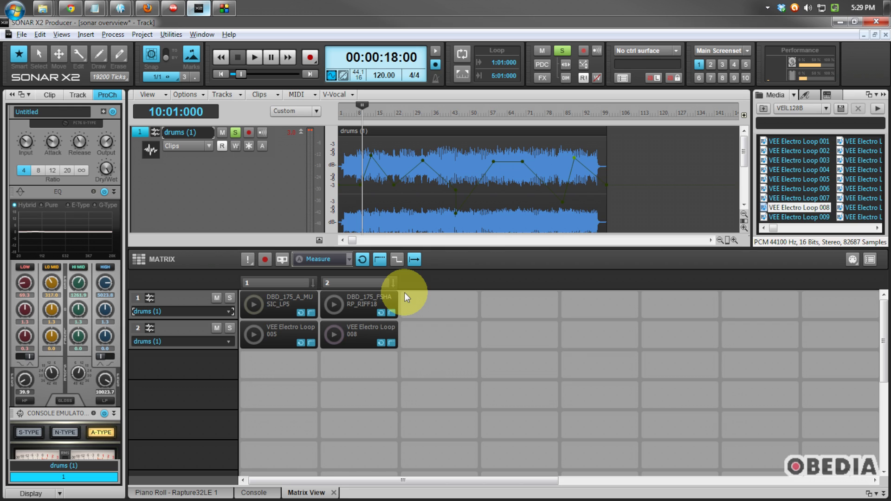
{"action": "mouse_move", "coordinate": [278, 323]}
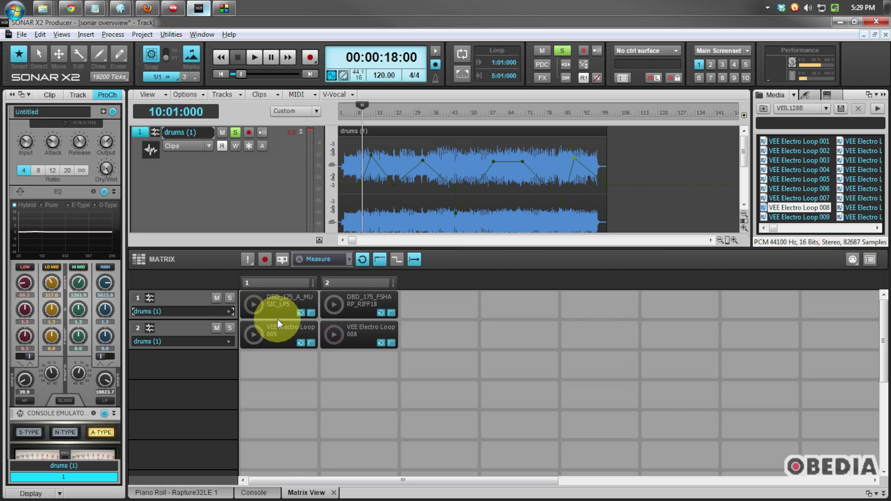
{"action": "mouse_move", "coordinate": [261, 316]}
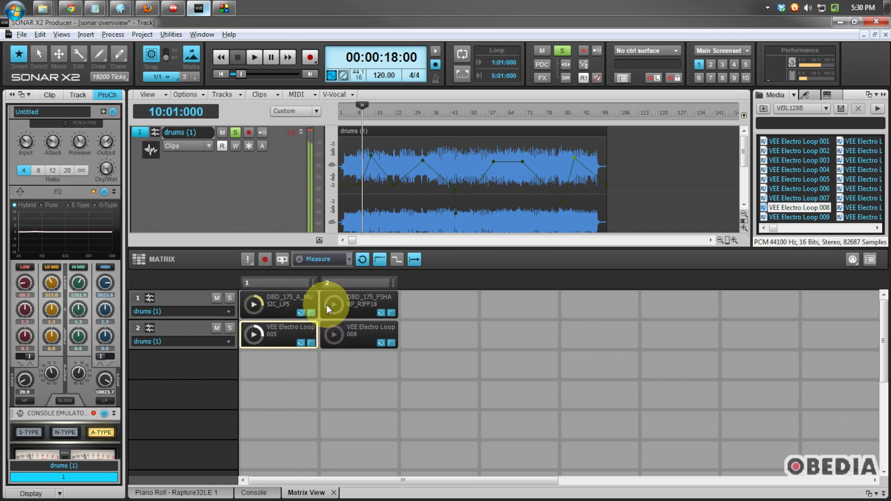
{"action": "left_click", "coordinate": [358, 304]}
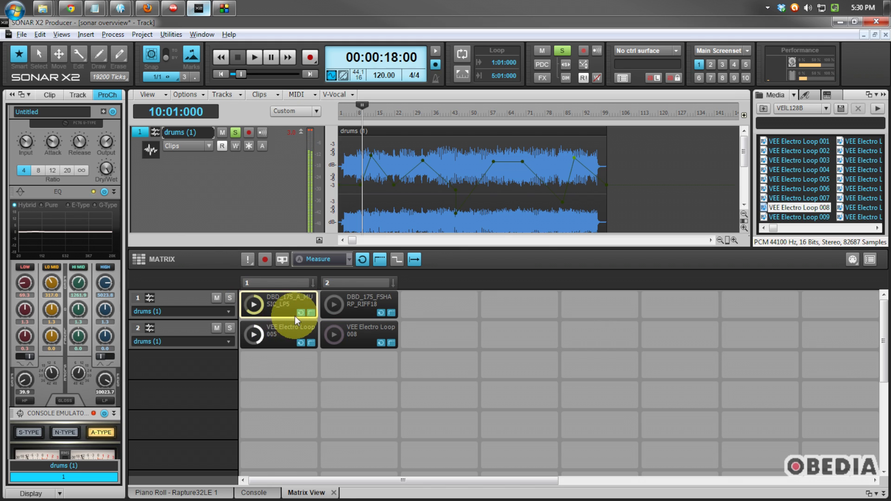
{"action": "mouse_move", "coordinate": [384, 339]}
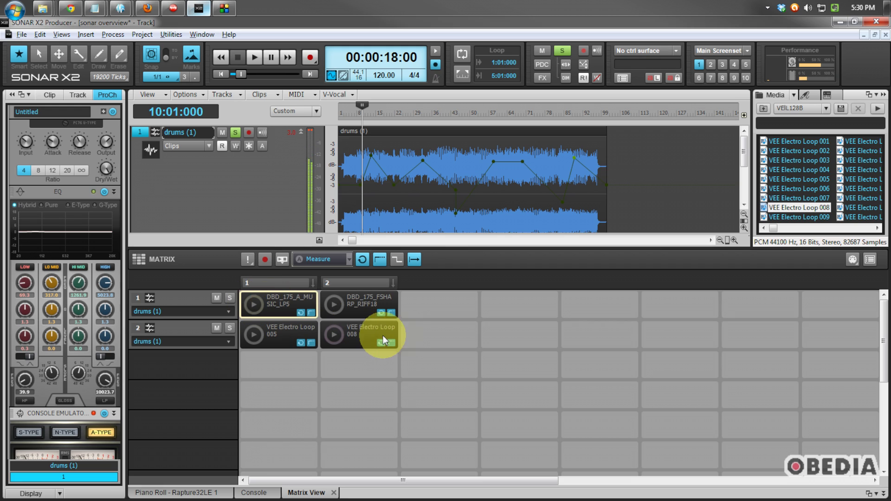
{"action": "mouse_move", "coordinate": [403, 339]}
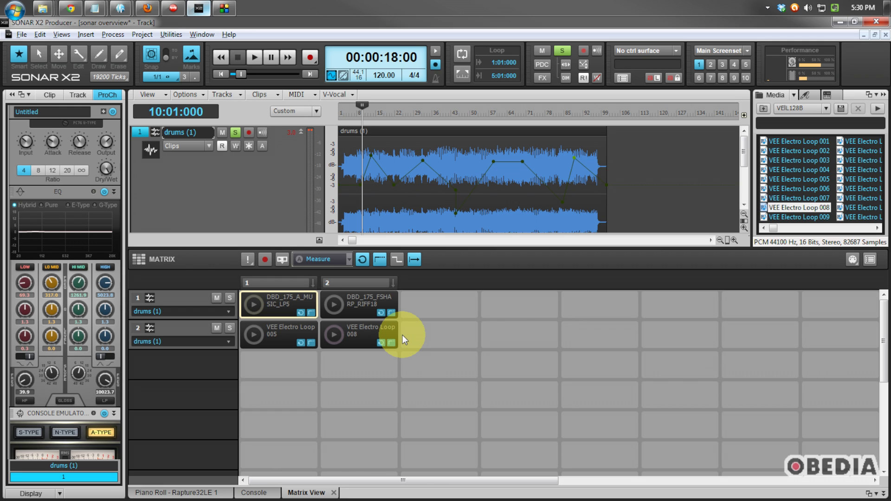
Switch the lower pane from Matrix View to the Console mixer.
{"action": "left_click", "coordinate": [253, 493]}
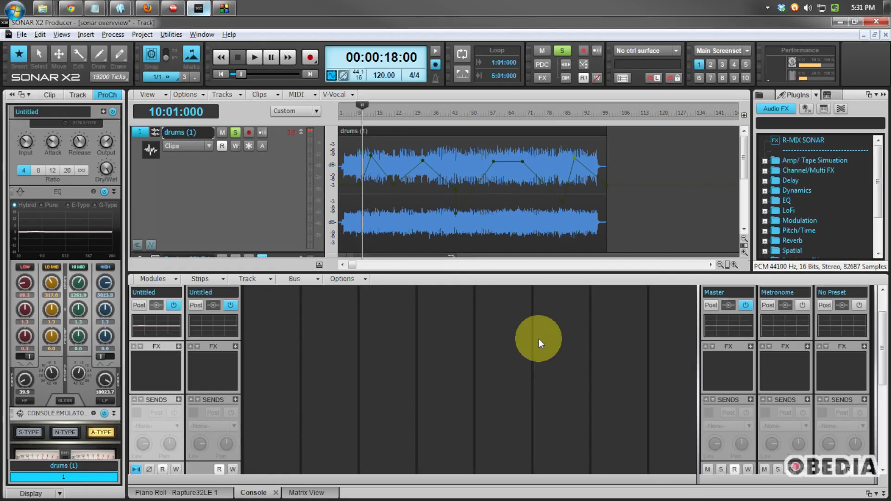
{"action": "mouse_move", "coordinate": [604, 338]}
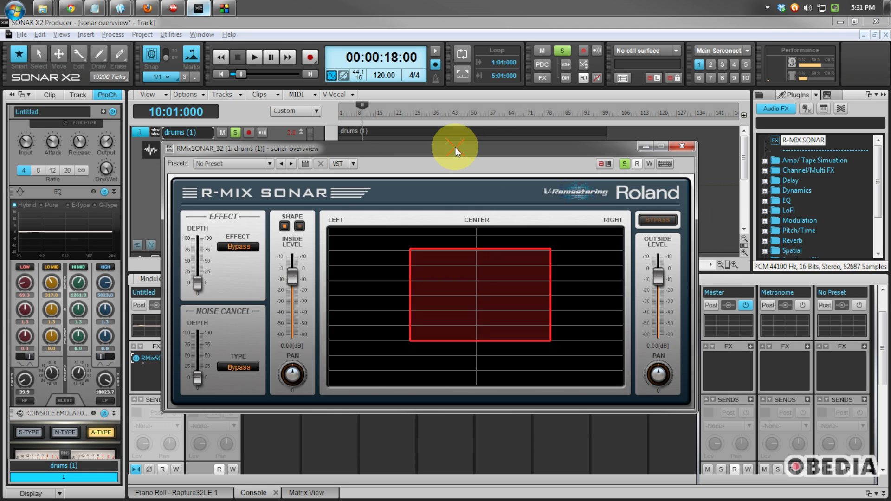
Play the song and isolate the drums in an elliptical R-MIX region at lower centre.
{"action": "left_click", "coordinate": [254, 56]}
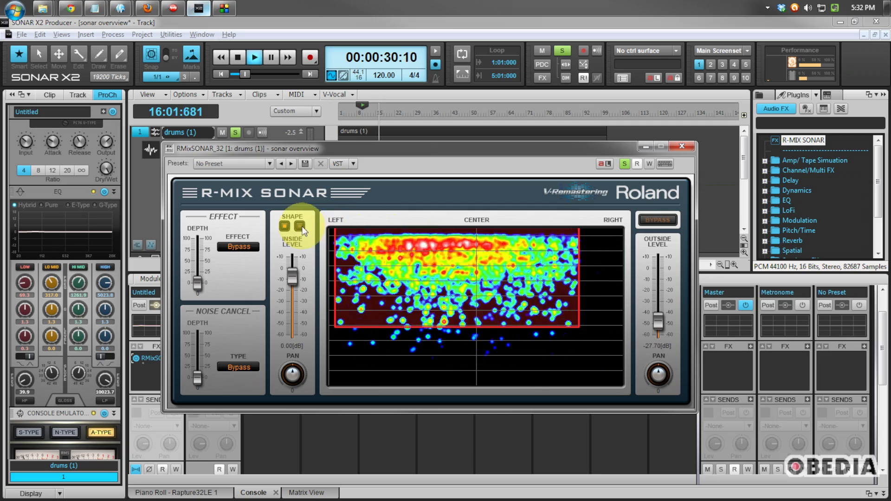
{"action": "left_click", "coordinate": [299, 226]}
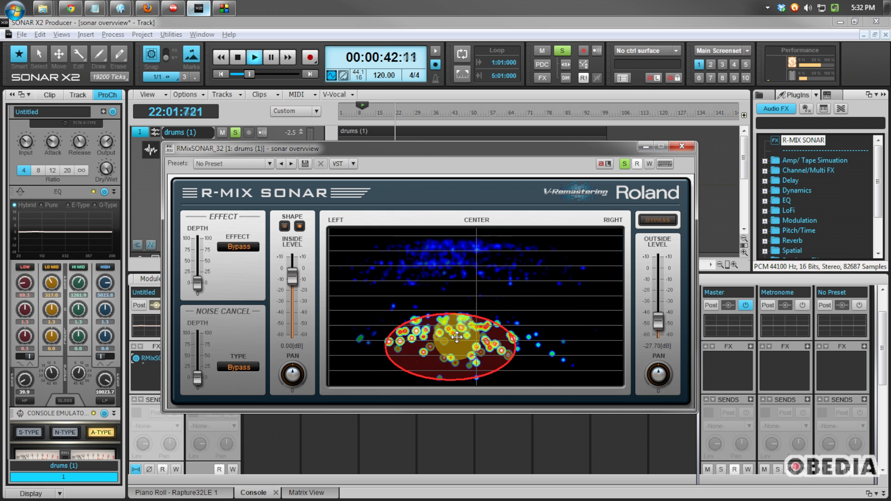
{"action": "left_click", "coordinate": [237, 56]}
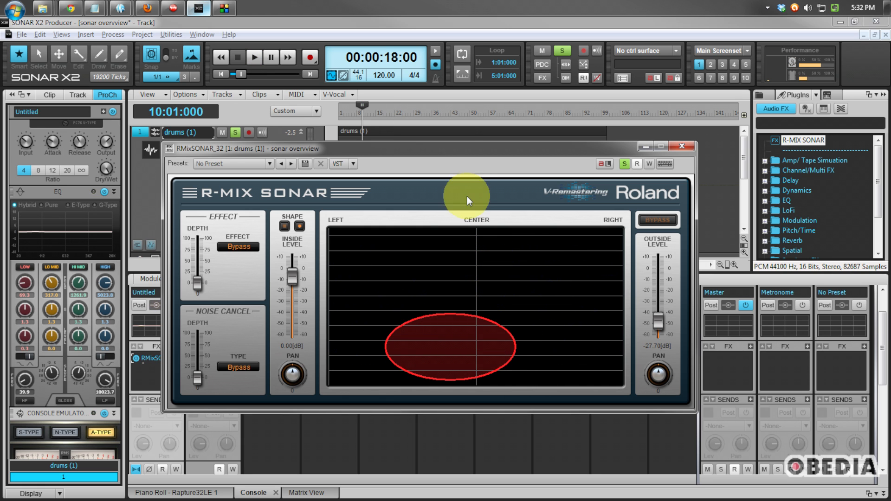
{"action": "left_click_drag", "start_coordinate": [247, 149], "coordinate": [238, 127]}
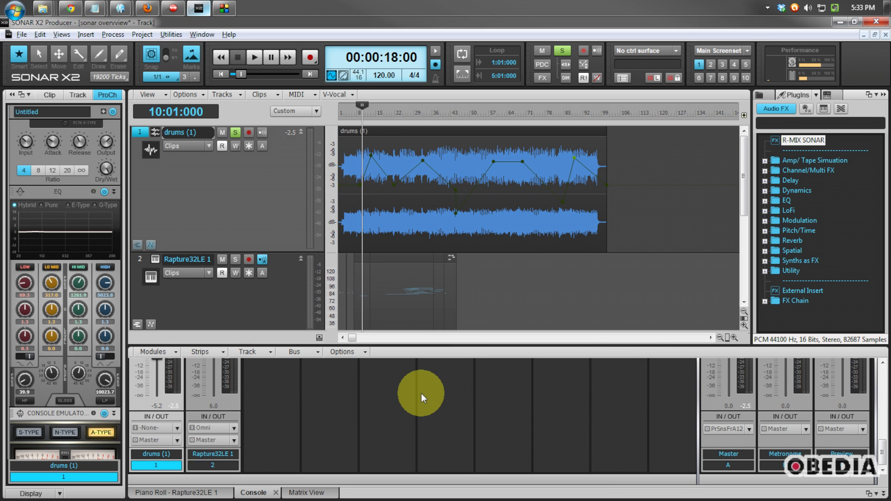
{"action": "mouse_move", "coordinate": [412, 354]}
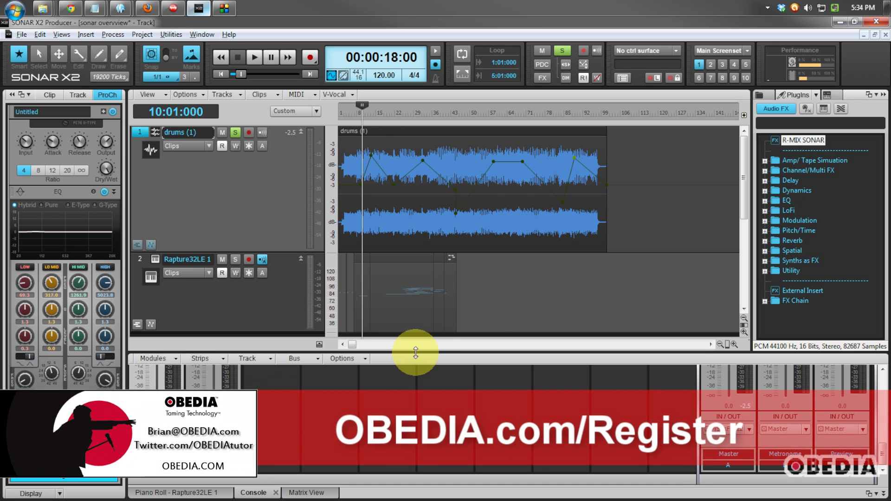
{"action": "mouse_move", "coordinate": [417, 368]}
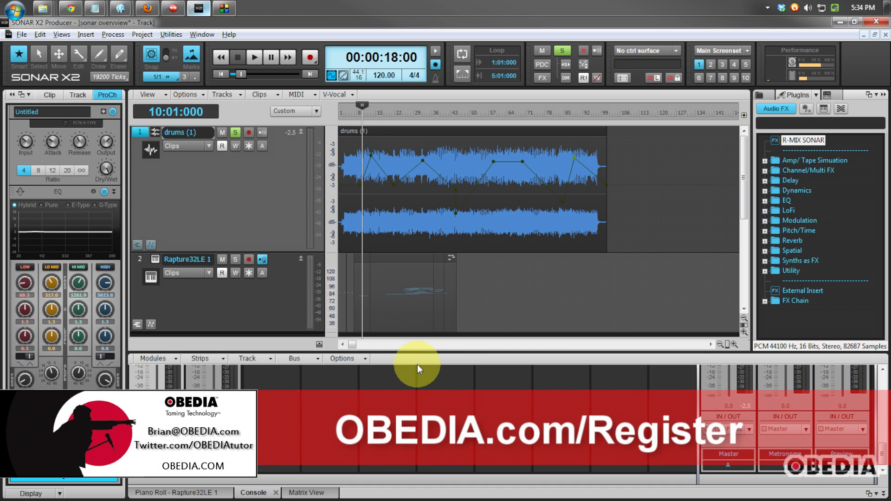